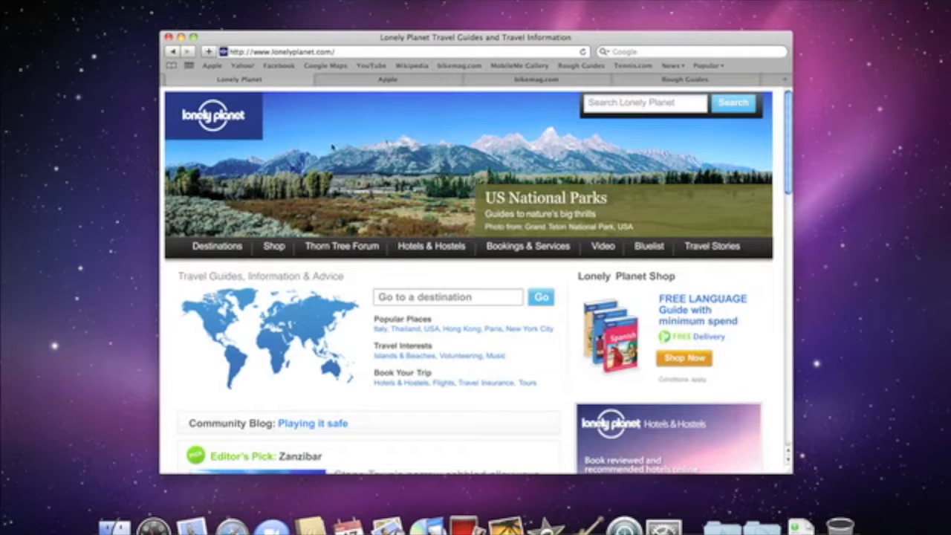
Step: Preview the browsing history in Cover Flow, then quit Safari
left_click(279, 65)
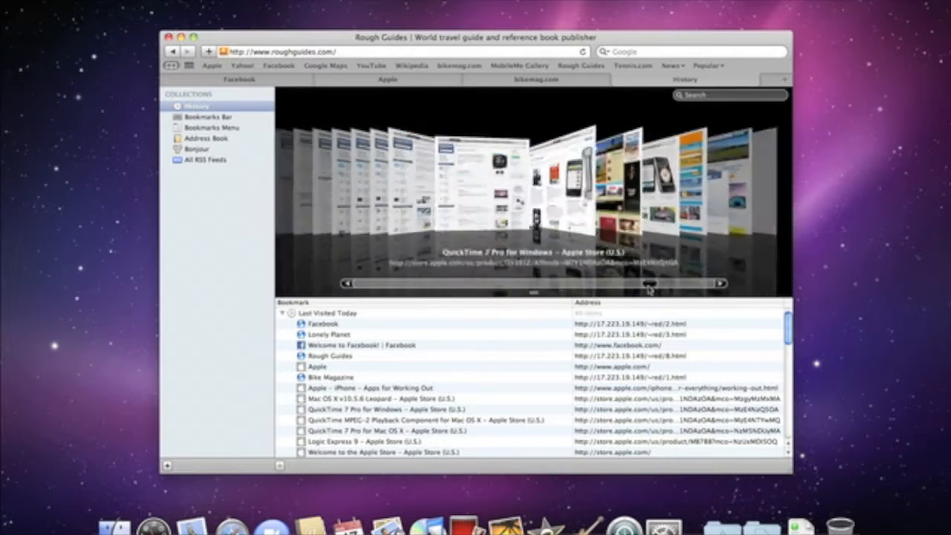
left_click(169, 37)
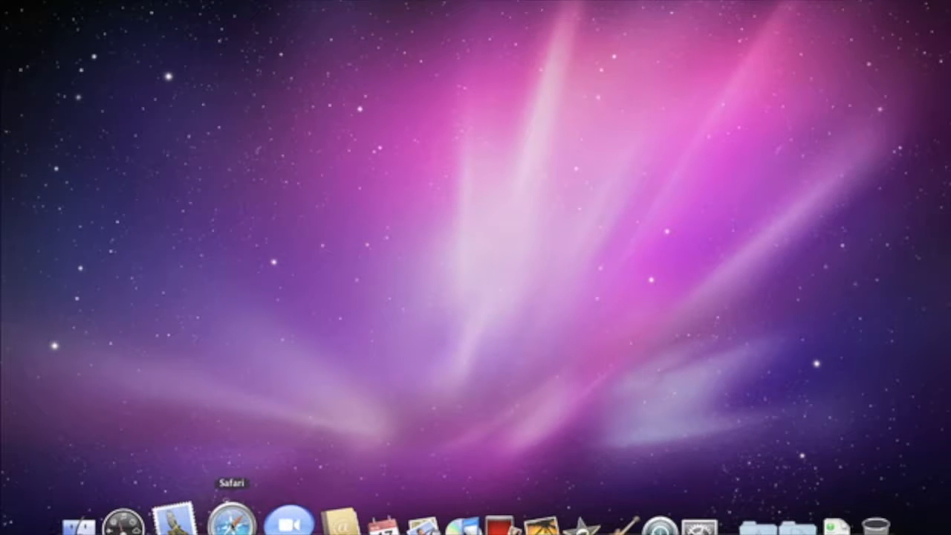
Step: Relaunch Safari, visit The New York Times from Top Sites, and return to the grid
left_click(232, 522)
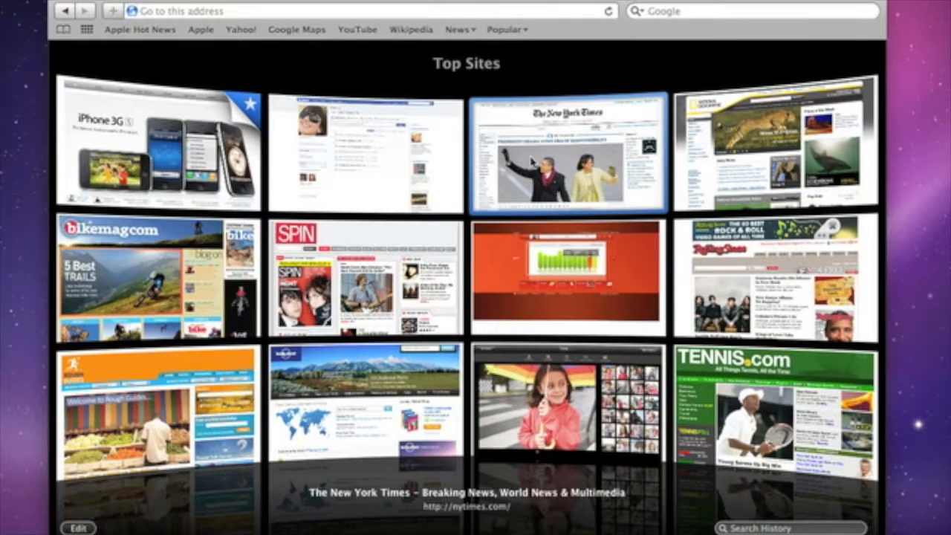
left_click(567, 151)
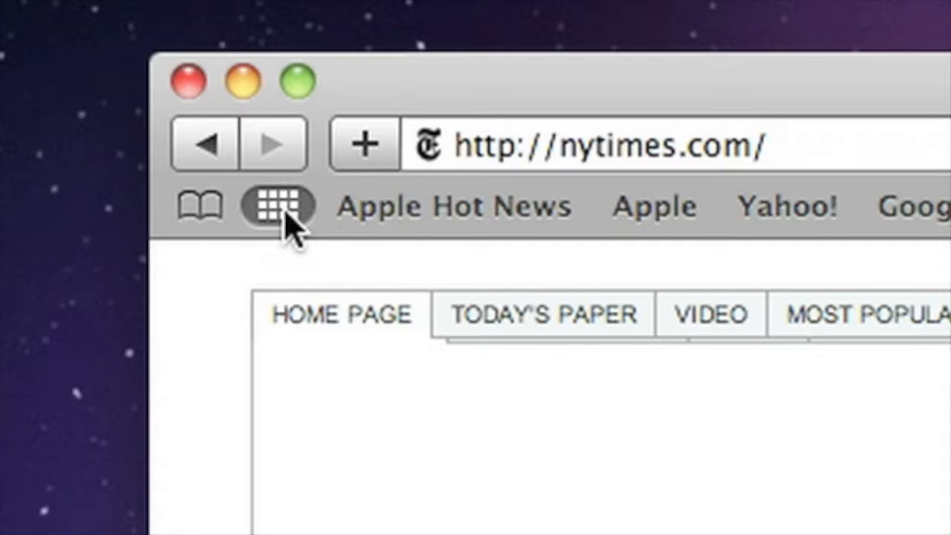
left_click(276, 205)
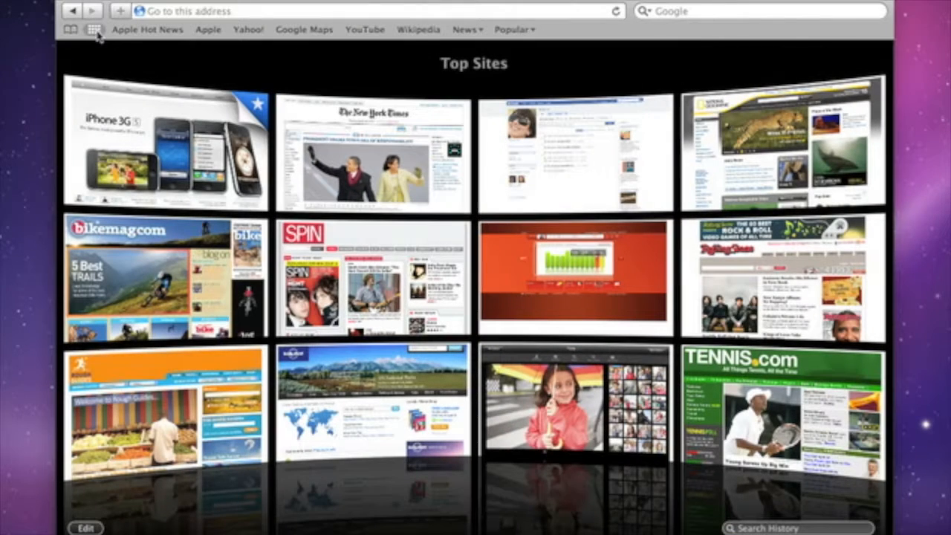
mouse_move(252, 115)
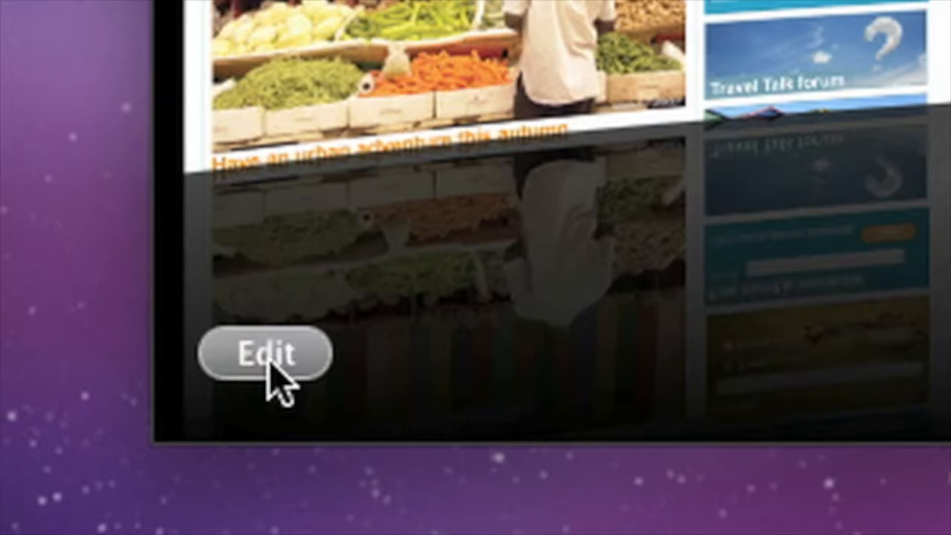
Step: Enter Top Sites edit mode to adjust the site thumbnails
left_click(264, 353)
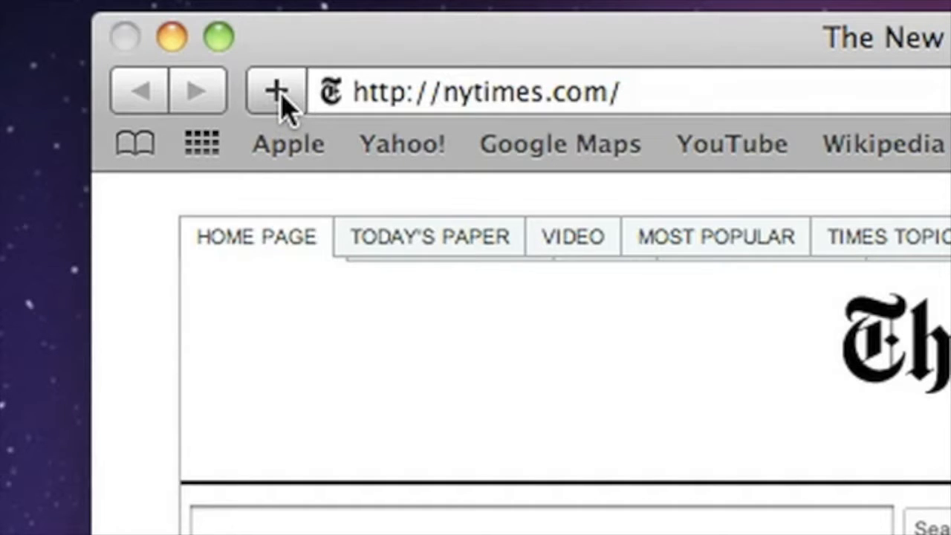
Step: Bookmark the homepage as 'The New York Times' in the Bookmarks Bar, then add Facebook there
left_click(276, 91)
type("The N")
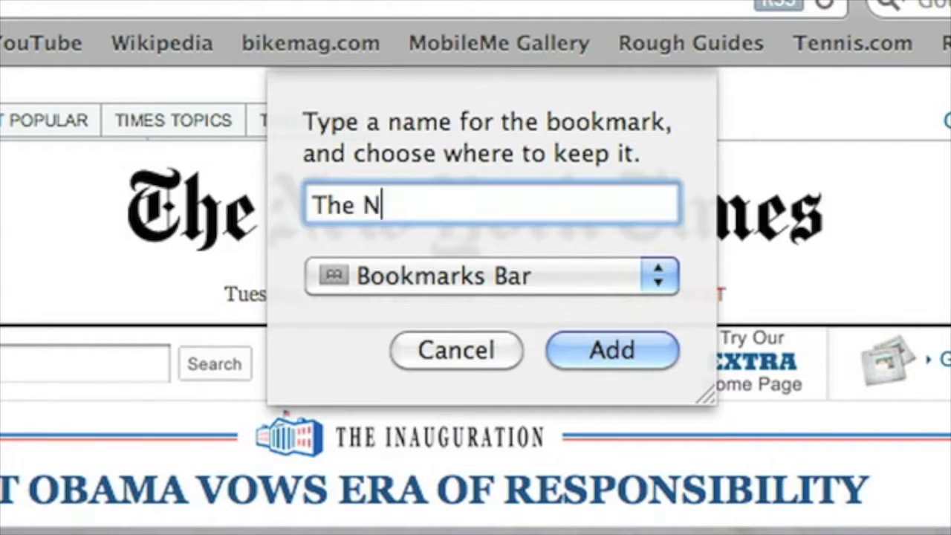
type("ew York Times")
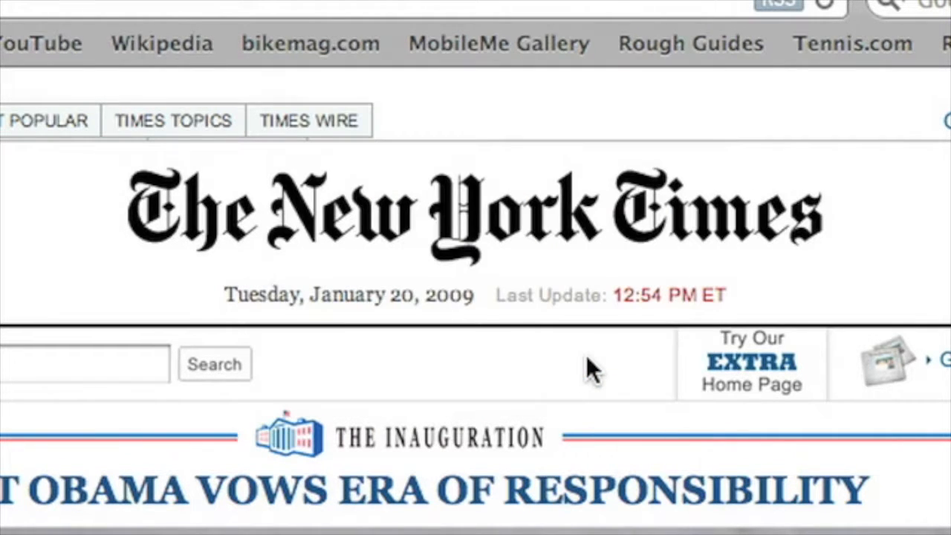
mouse_move(689, 43)
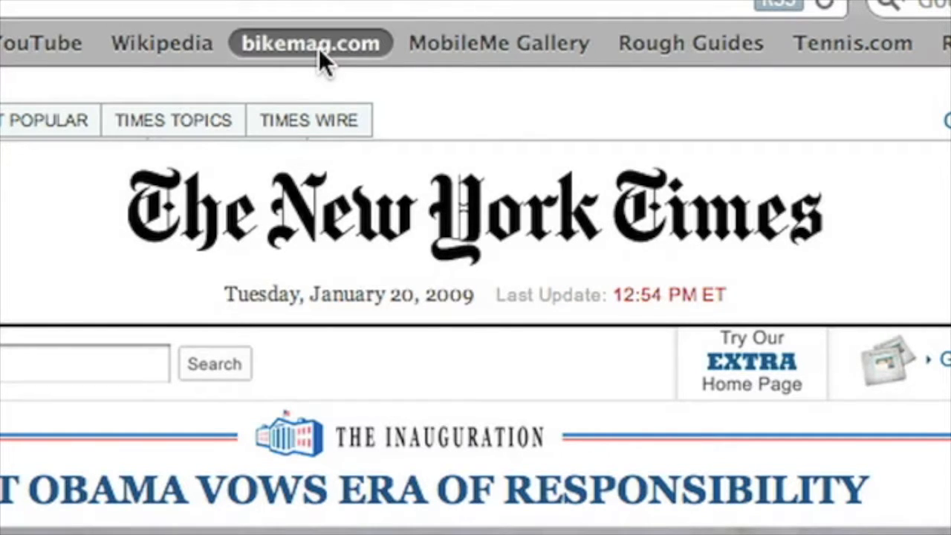
left_click(311, 42)
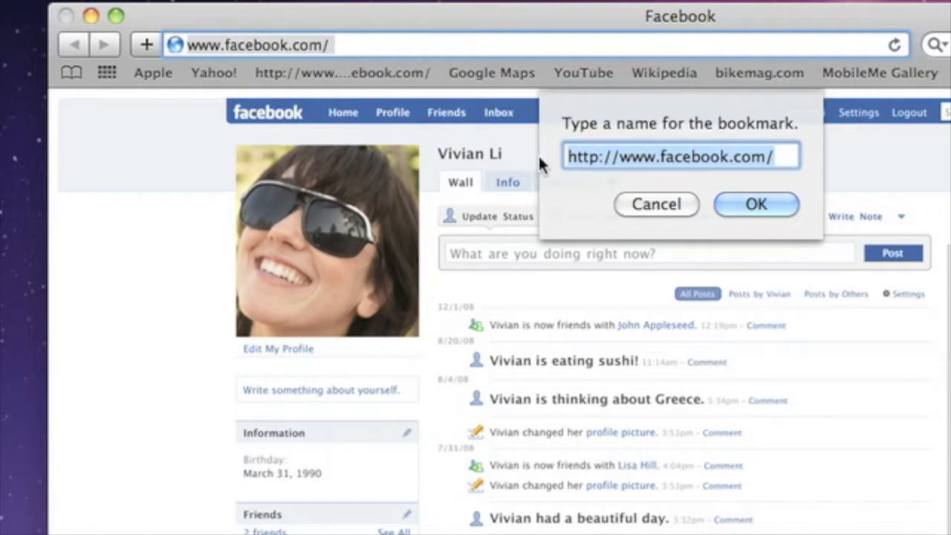
Step: Name the new bookmark 'Facebook' and confirm it
type("Facebook")
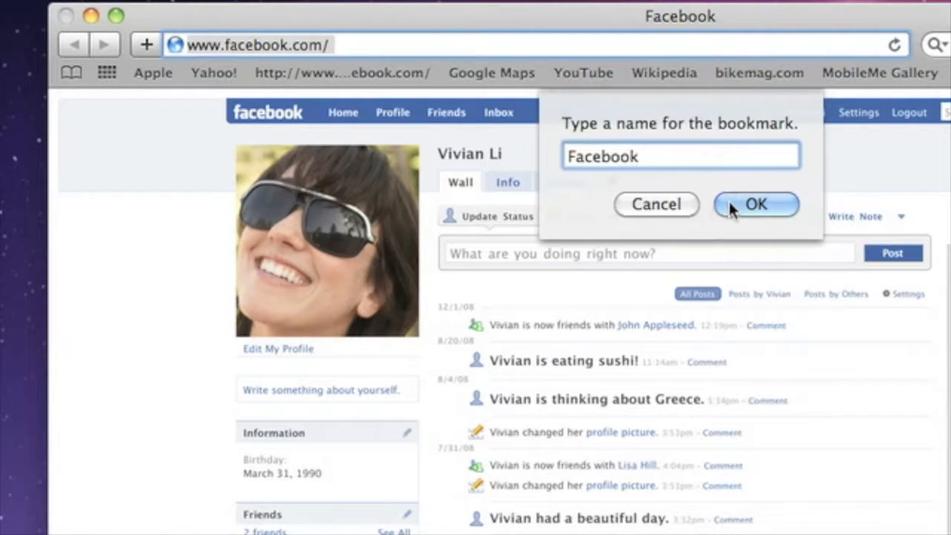
left_click(755, 205)
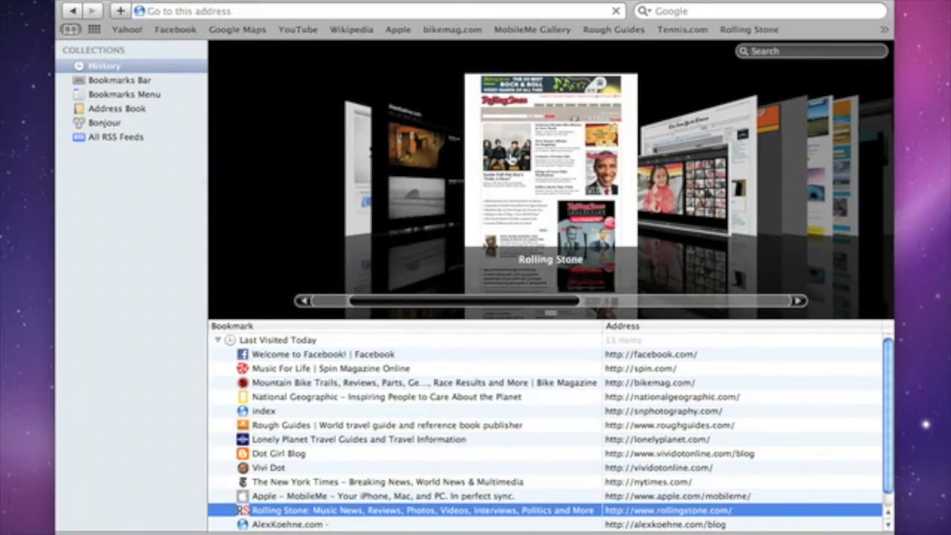
Step: Open Rolling Stone from history, view Bike Magazine, then load iPhone and Apple Store tabs
double_click(421, 510)
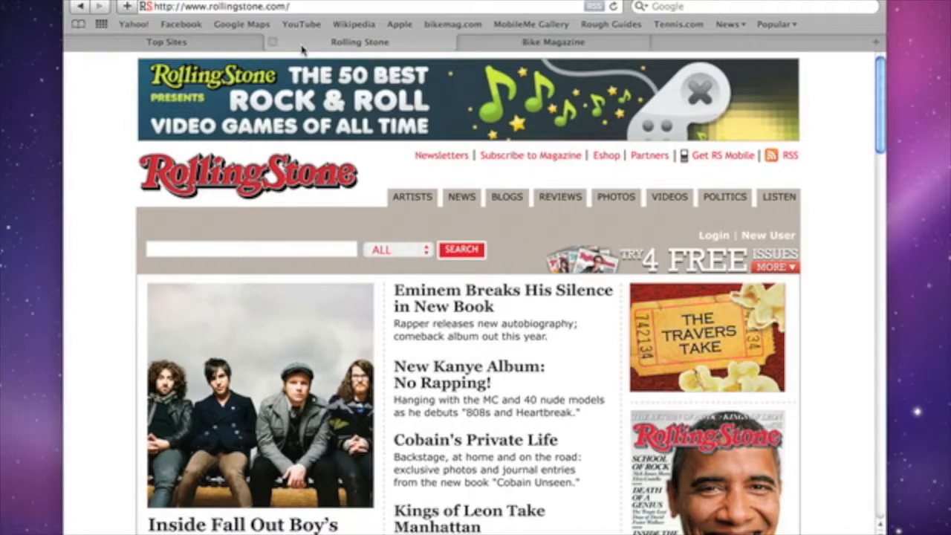
left_click(553, 41)
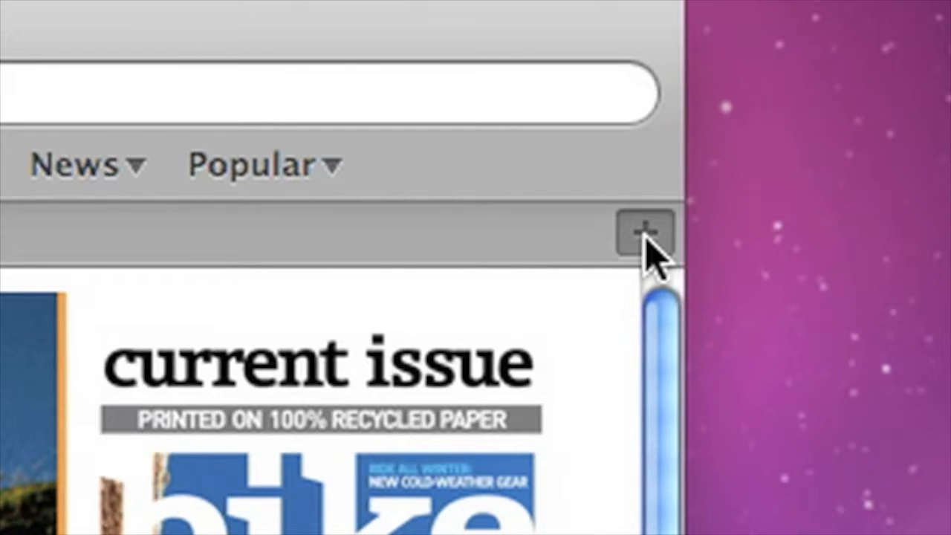
left_click(644, 234)
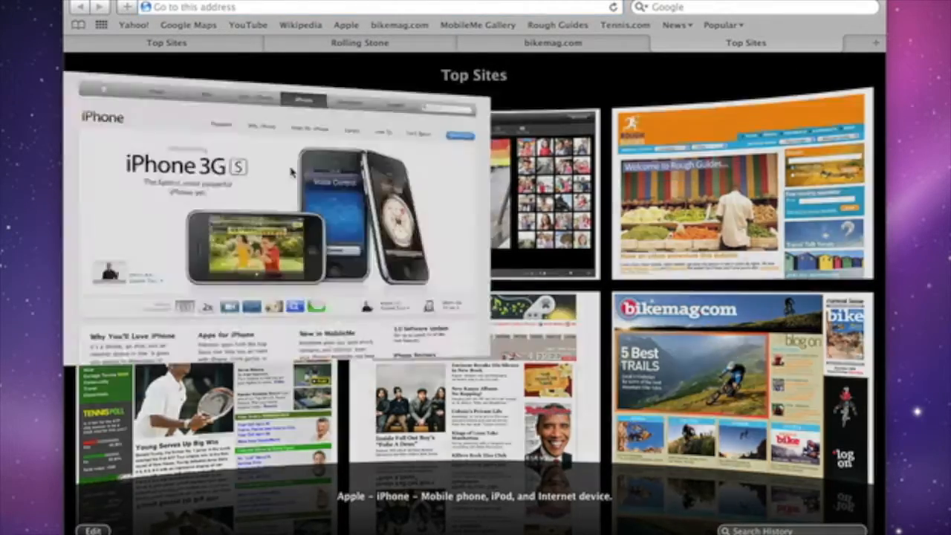
left_click(280, 216)
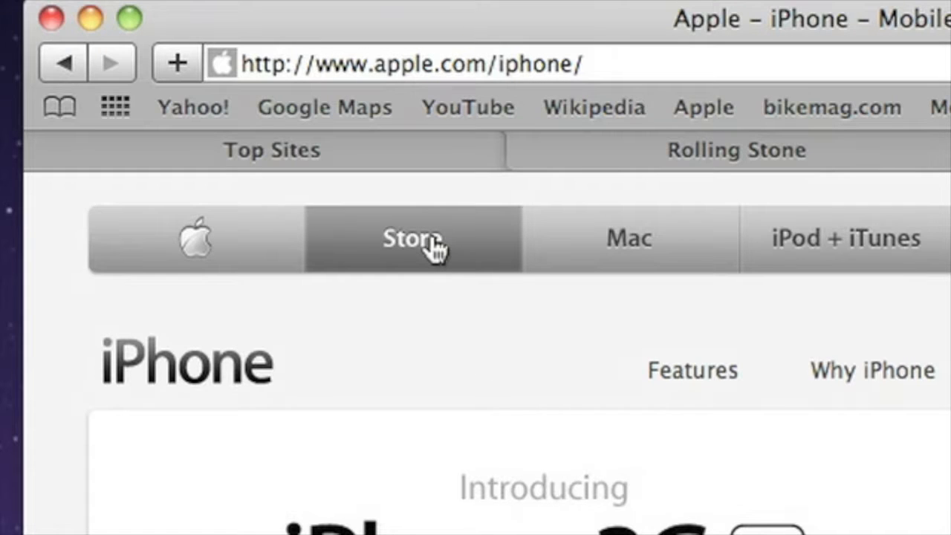
right_click(412, 237)
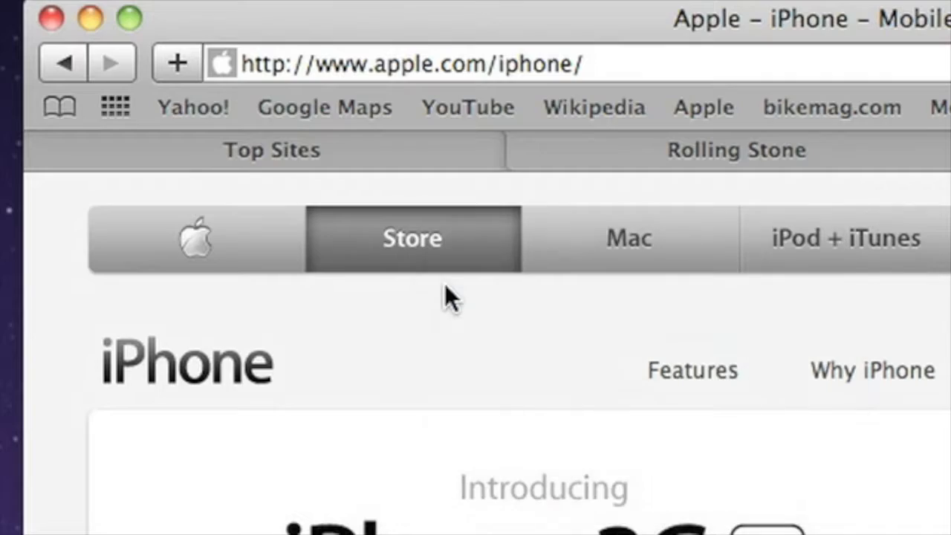
left_click(412, 238)
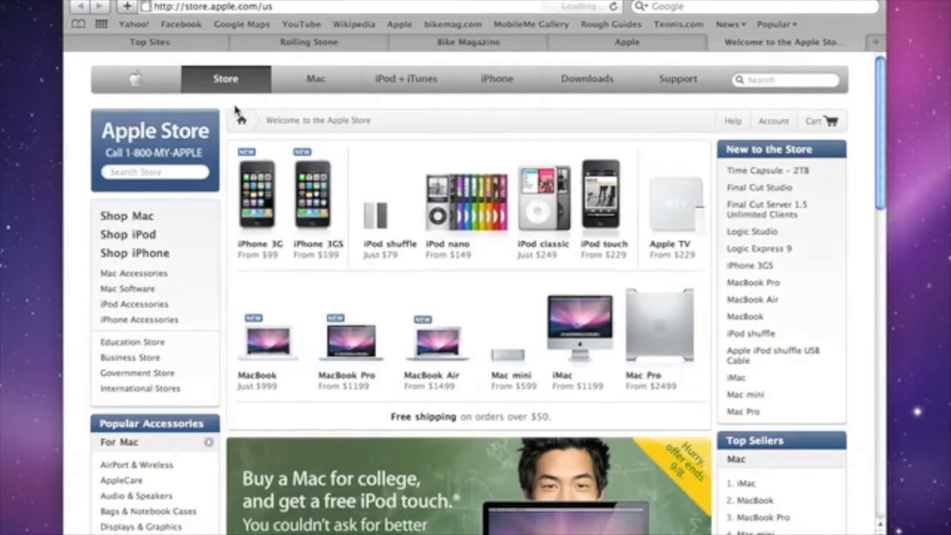
left_click(101, 31)
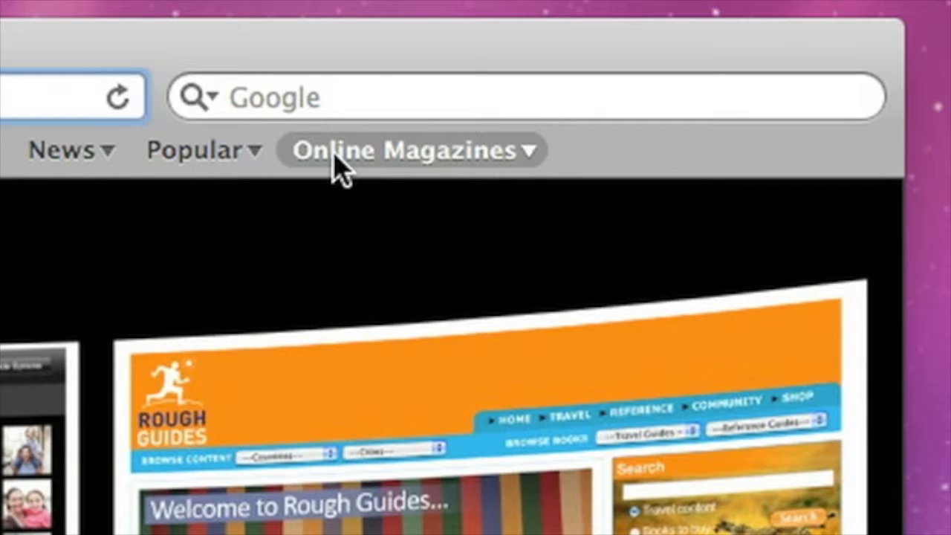
Step: Open all Online Magazines bookmarks in tabs, view SPIN, then show the browsing history
left_click(408, 150)
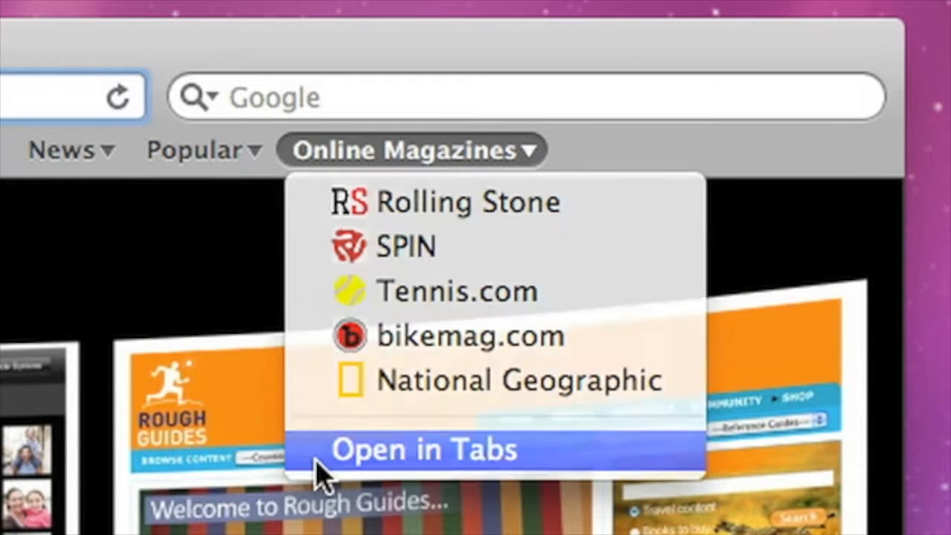
left_click(423, 449)
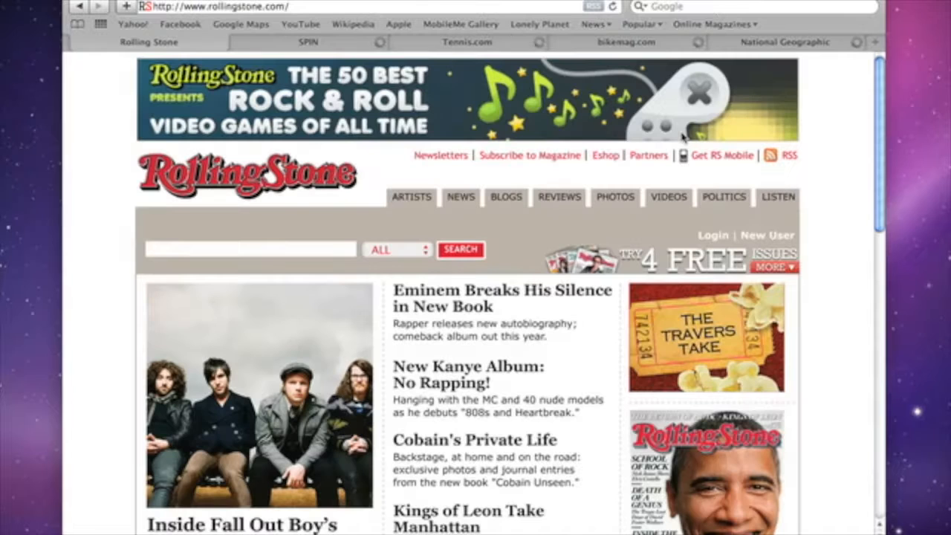
left_click(307, 42)
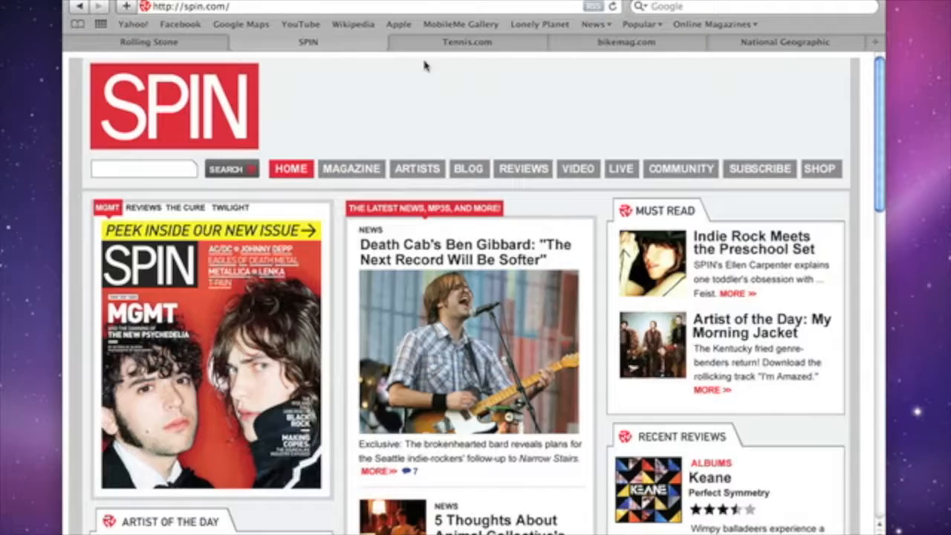
left_click(784, 42)
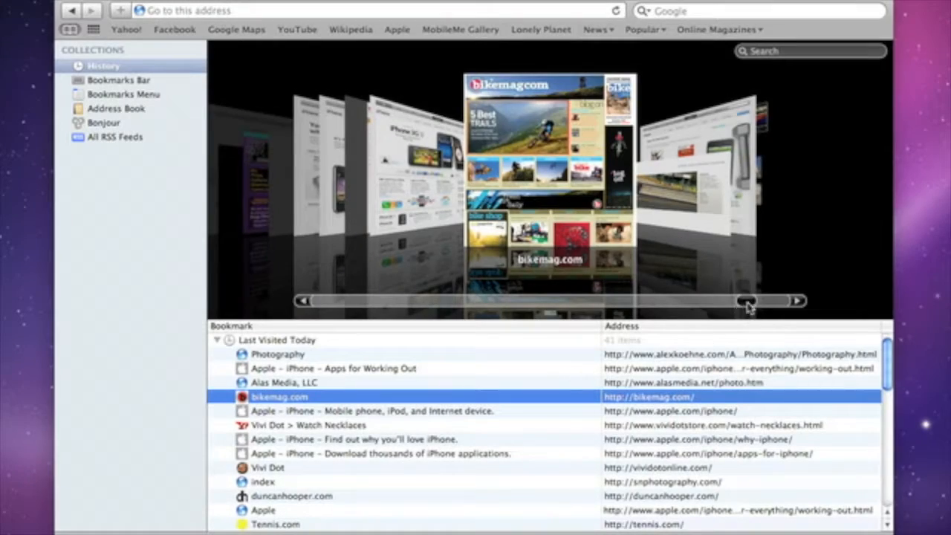
left_click_drag(747, 300, 609, 301)
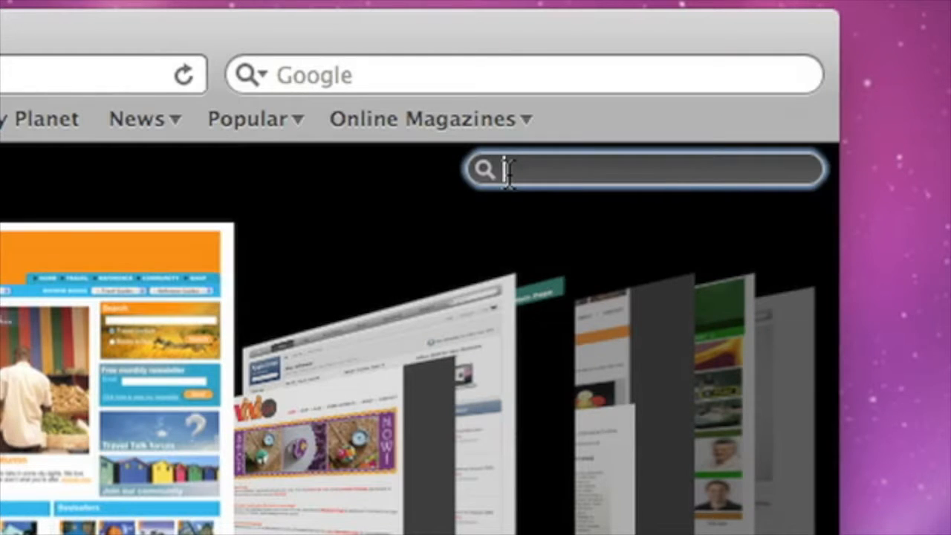
type("Zanzibar Park")
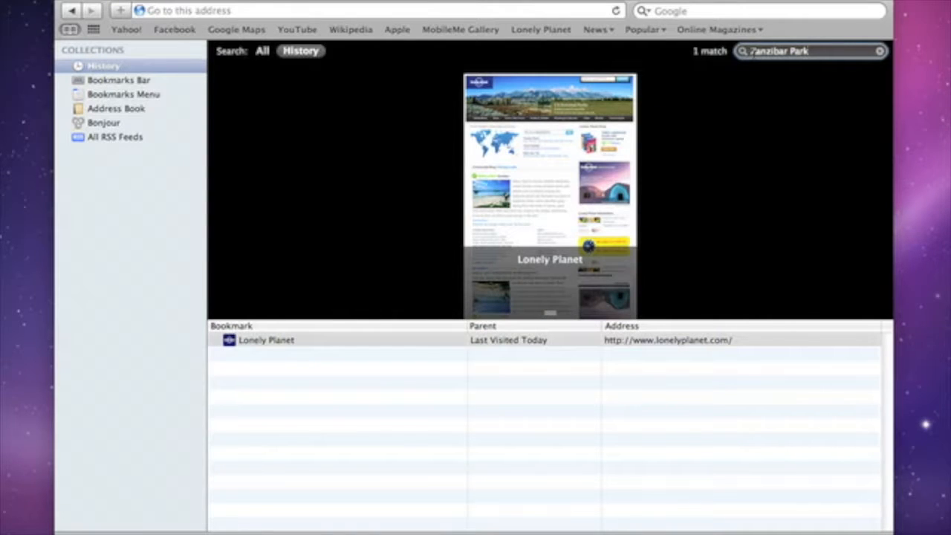
mouse_move(559, 153)
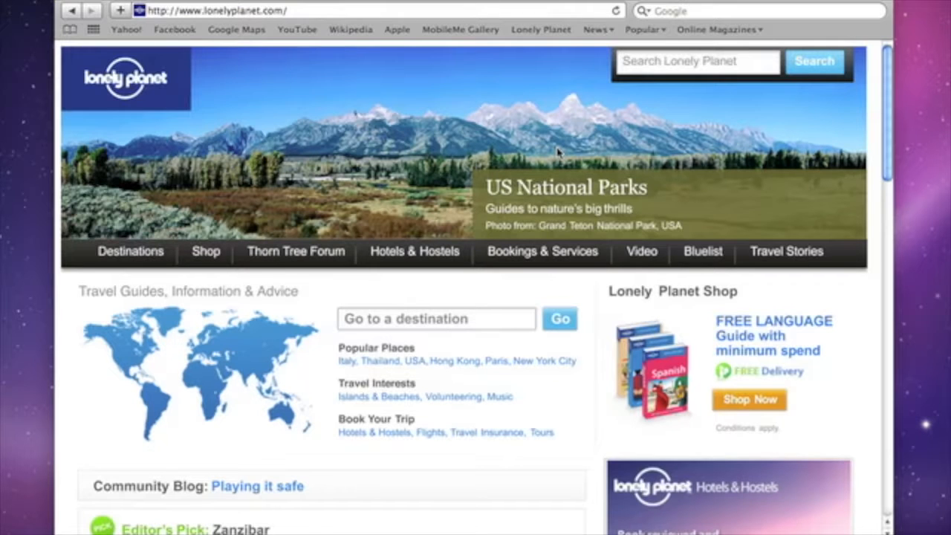
mouse_move(598, 167)
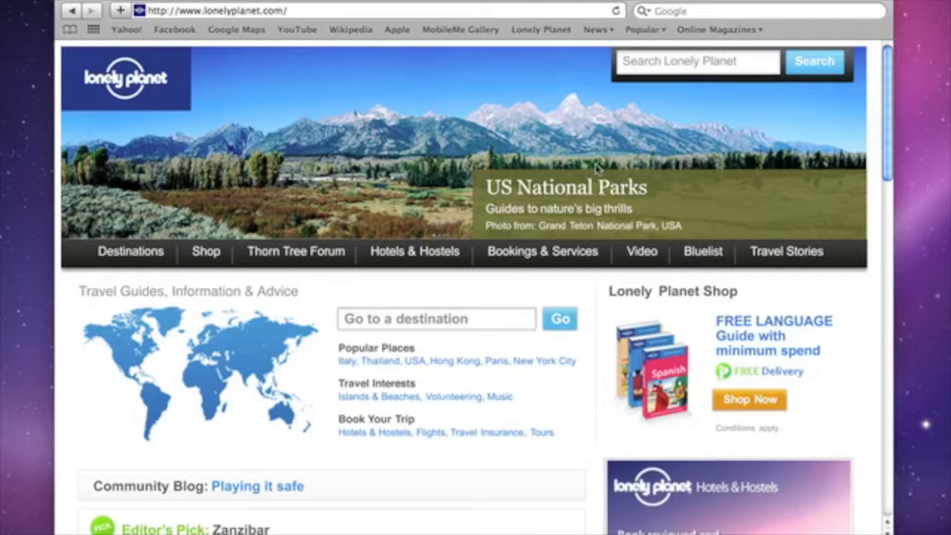
Step: Scroll down through the Lonely Planet page
scroll("down", 3)
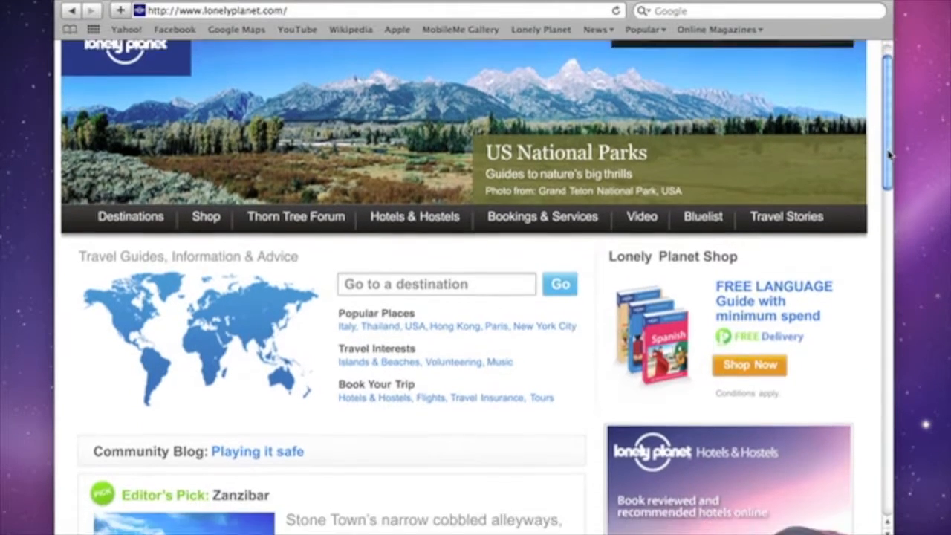
scroll("down", 3)
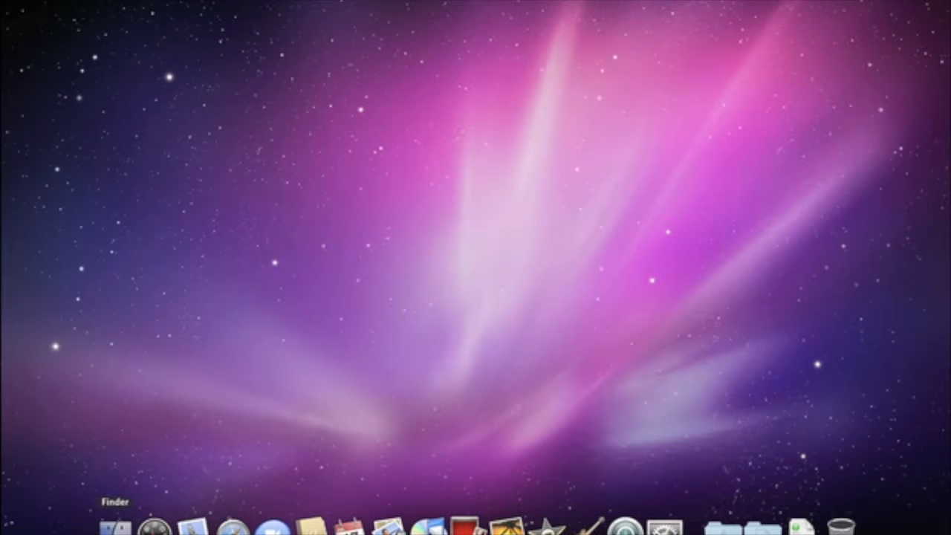
Step: Open a Finder window and browse Applications, Documents, then Macintosh HD from the sidebar
left_click(116, 527)
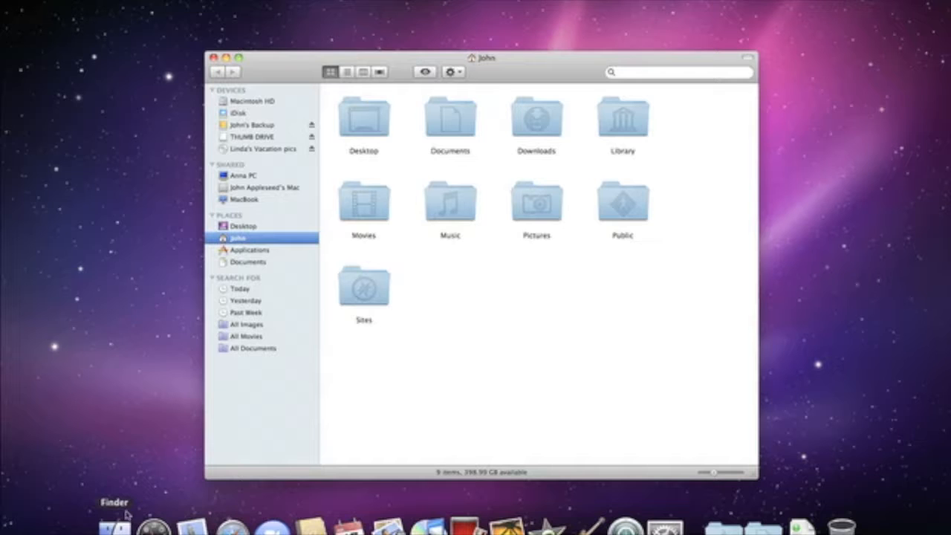
mouse_move(209, 100)
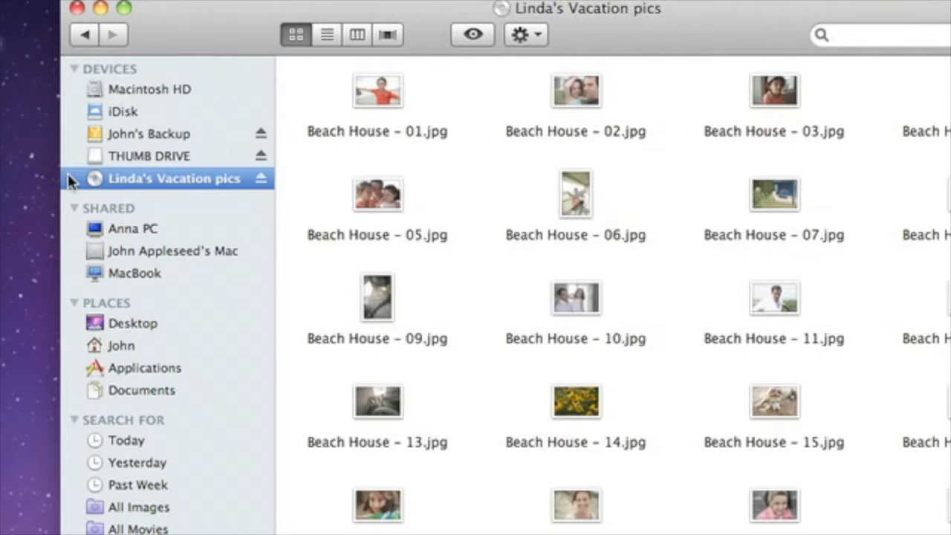
mouse_move(71, 379)
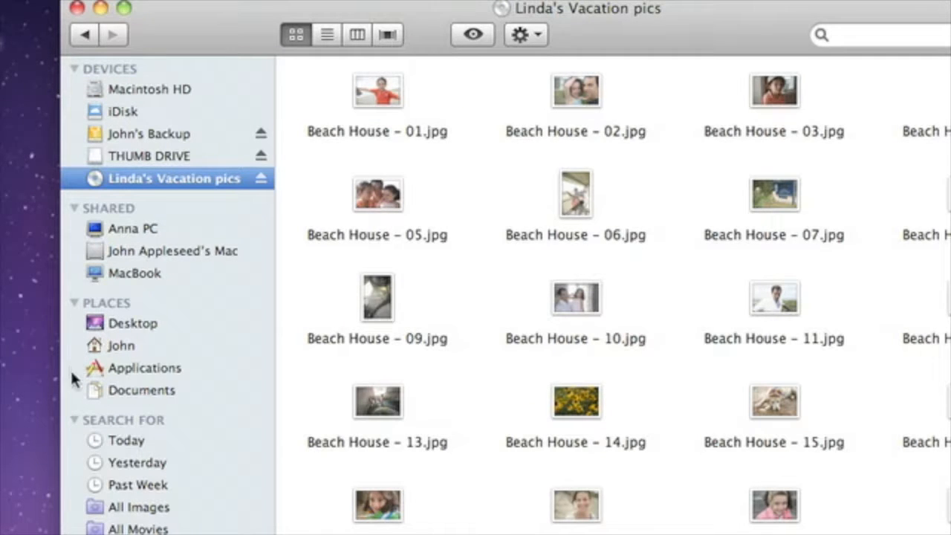
left_click(145, 367)
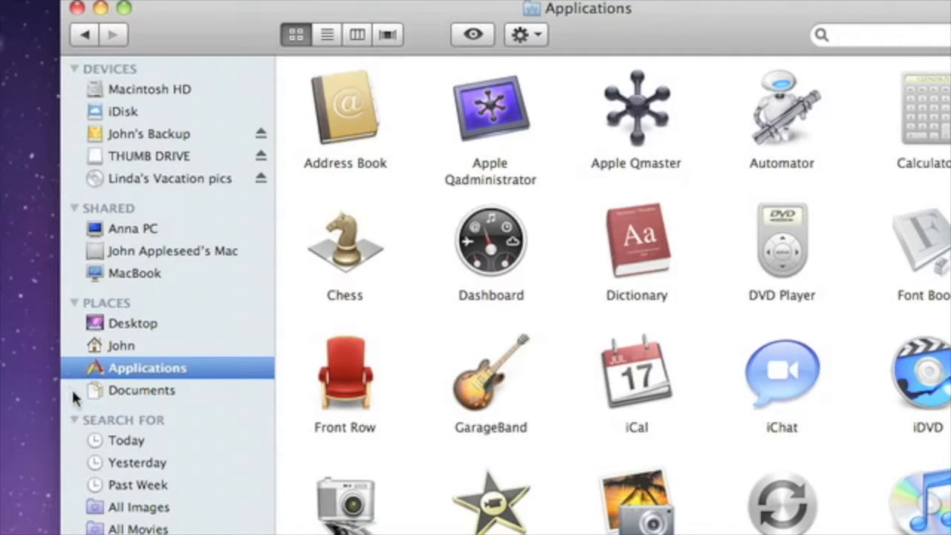
left_click(142, 390)
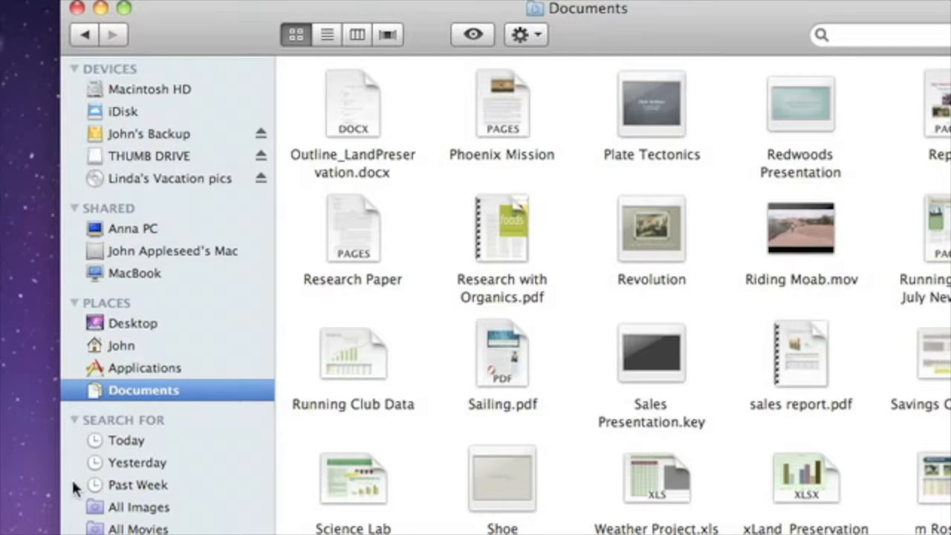
left_click(140, 484)
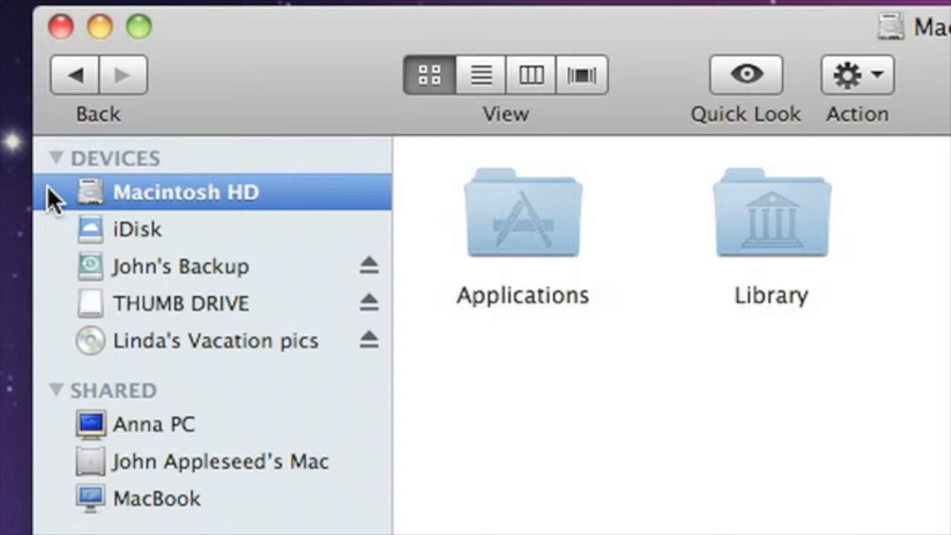
mouse_move(58, 237)
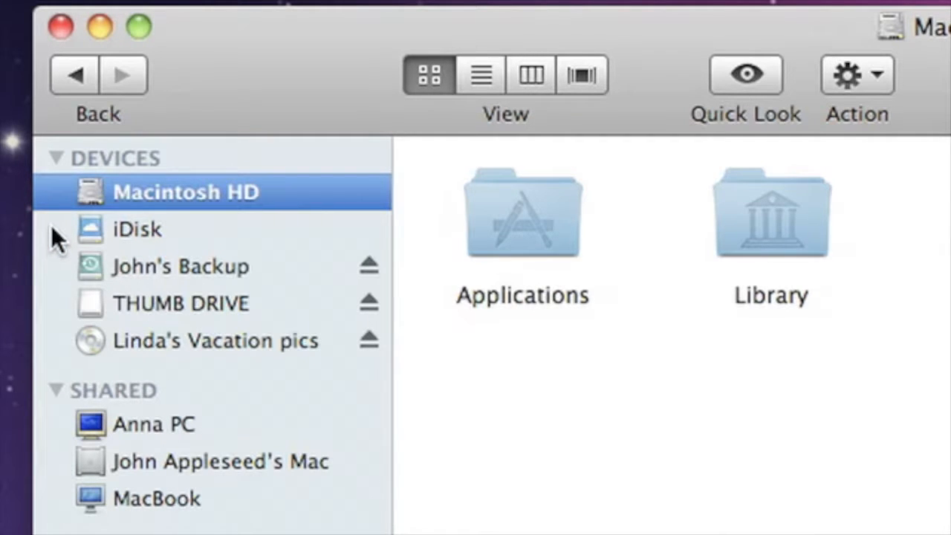
Step: Browse iDisk, view Beach House - 05.jpg in Cover Flow, then show Macintosh HD in columns
left_click(137, 229)
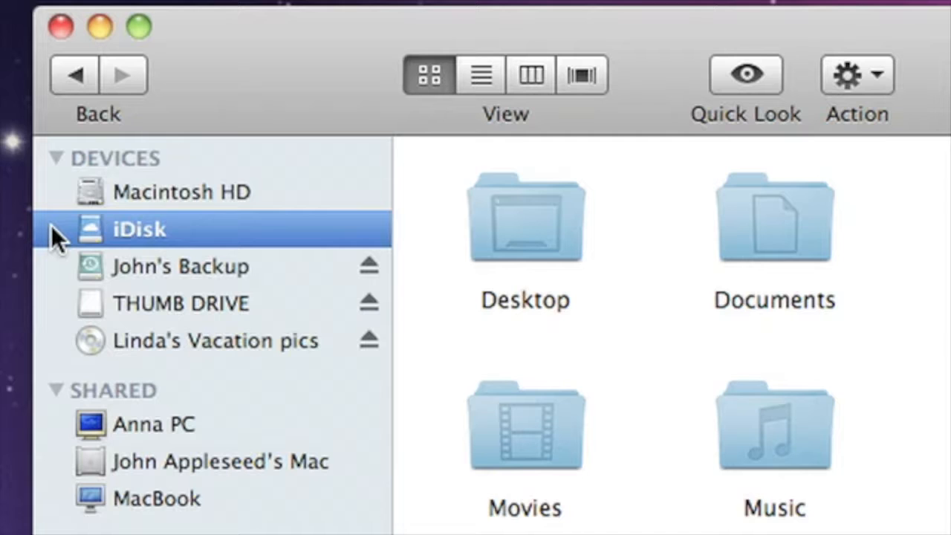
mouse_move(58, 348)
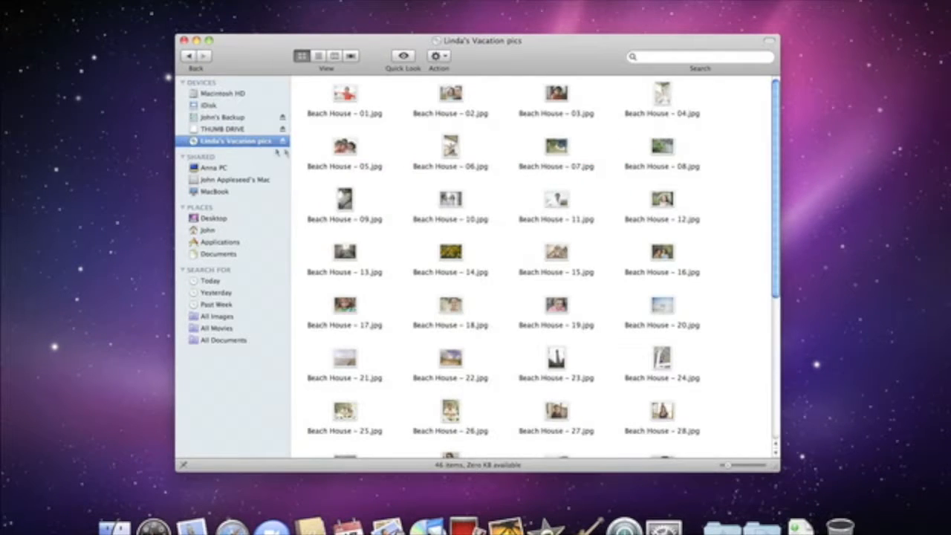
left_click(343, 147)
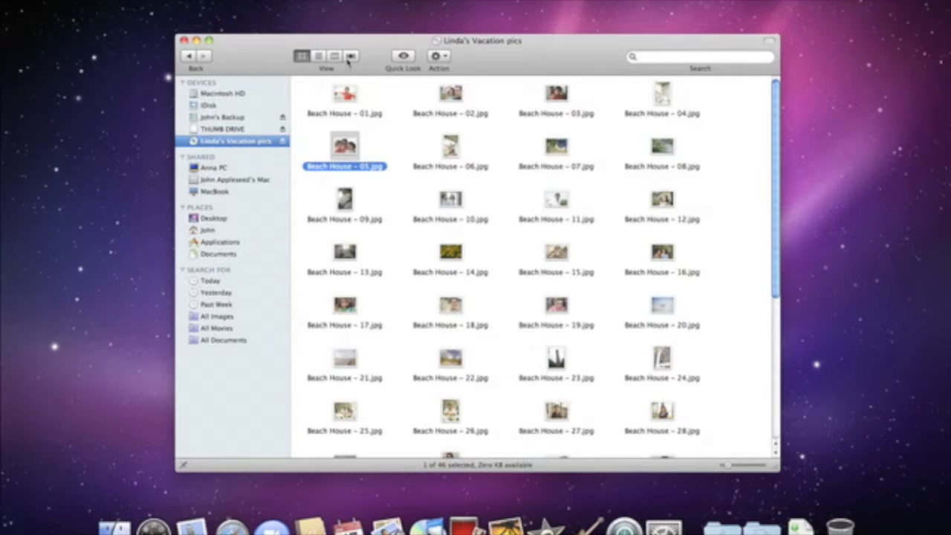
left_click(351, 56)
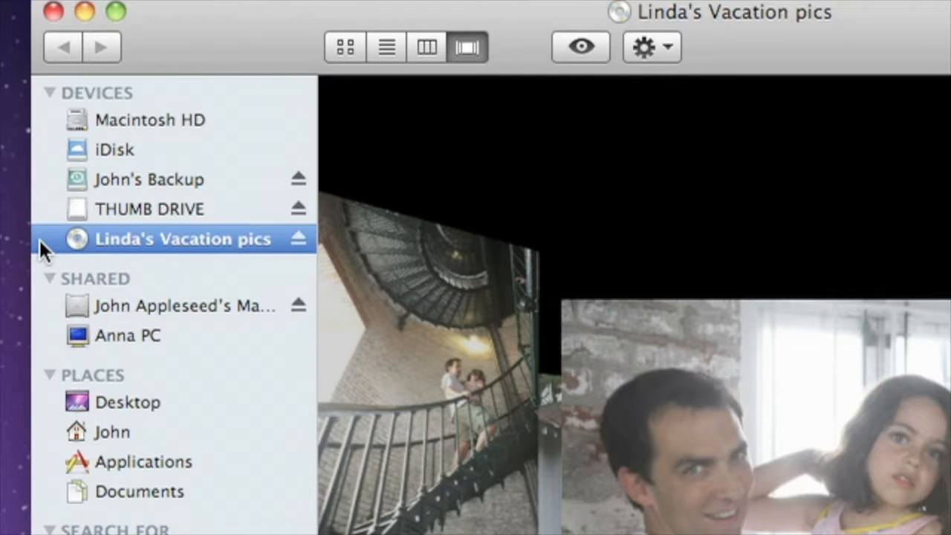
mouse_move(45, 191)
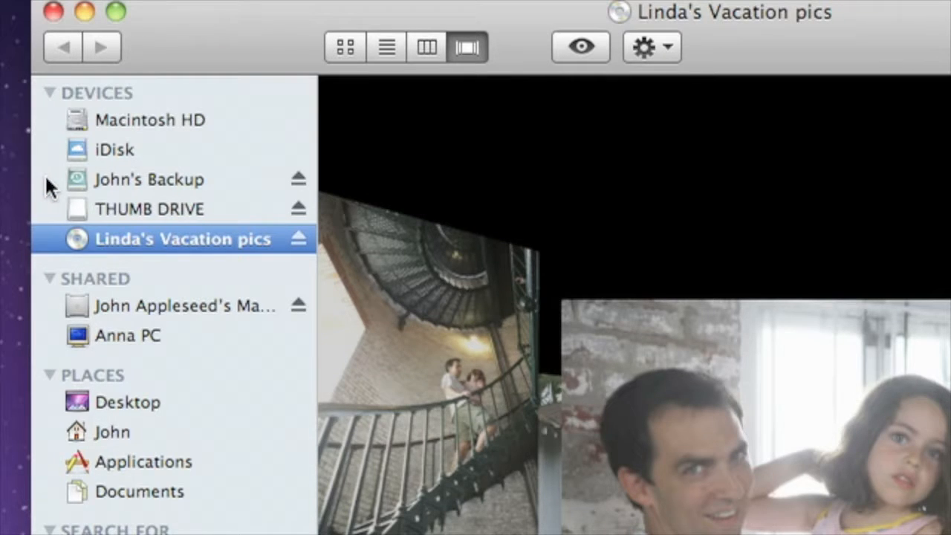
mouse_move(297, 209)
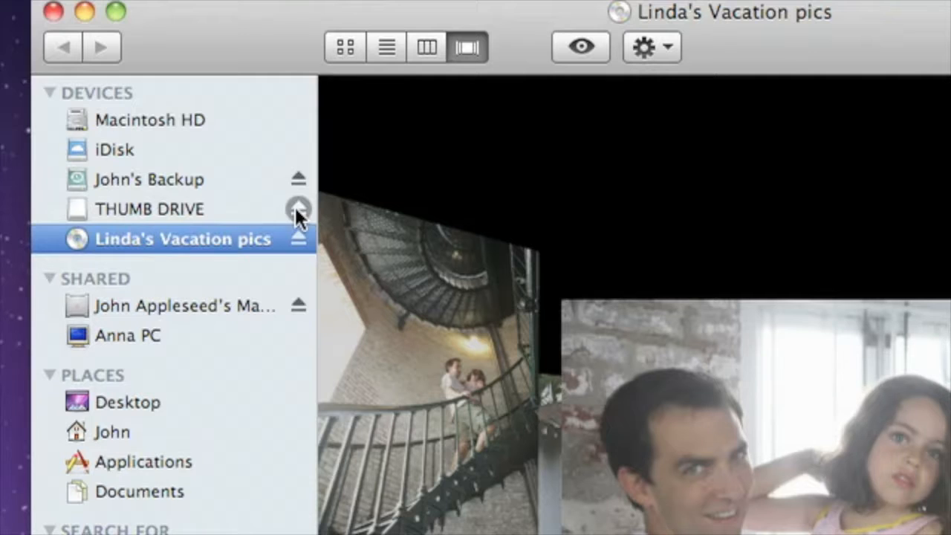
left_click(298, 209)
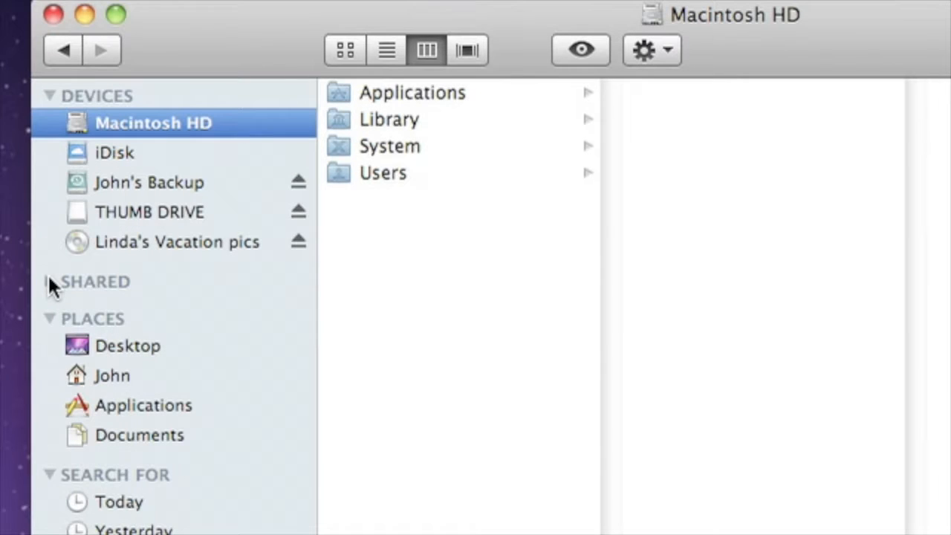
Step: Expand SHARED and log in to the shared Mac as a registered user
left_click(50, 280)
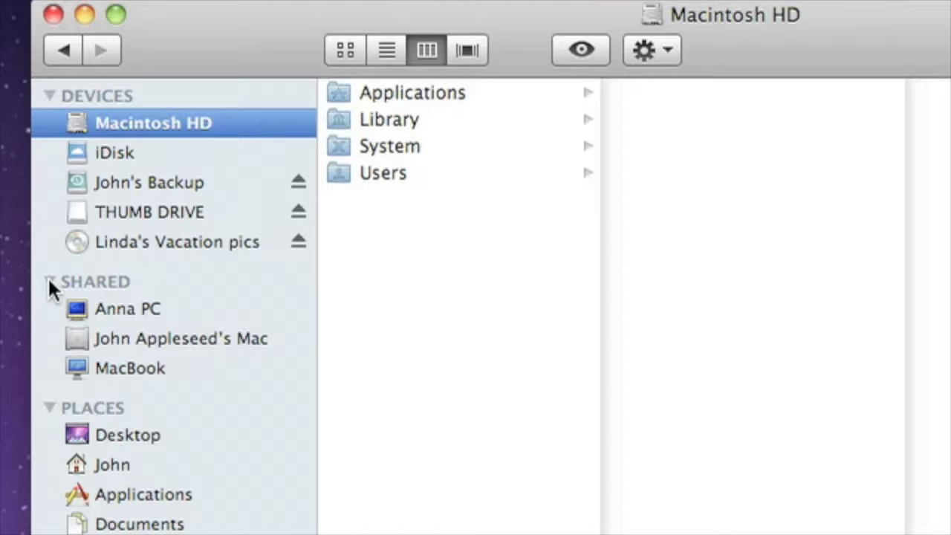
left_click(180, 338)
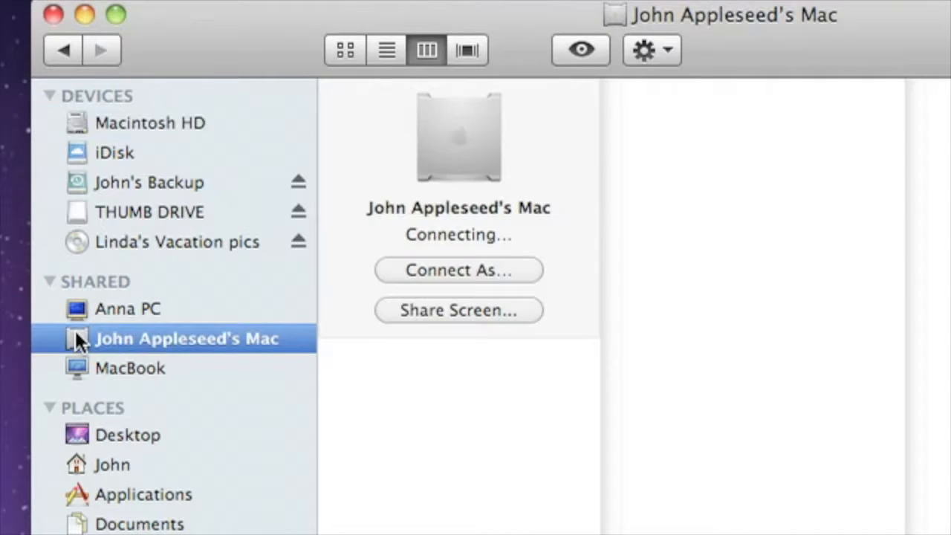
mouse_move(458, 270)
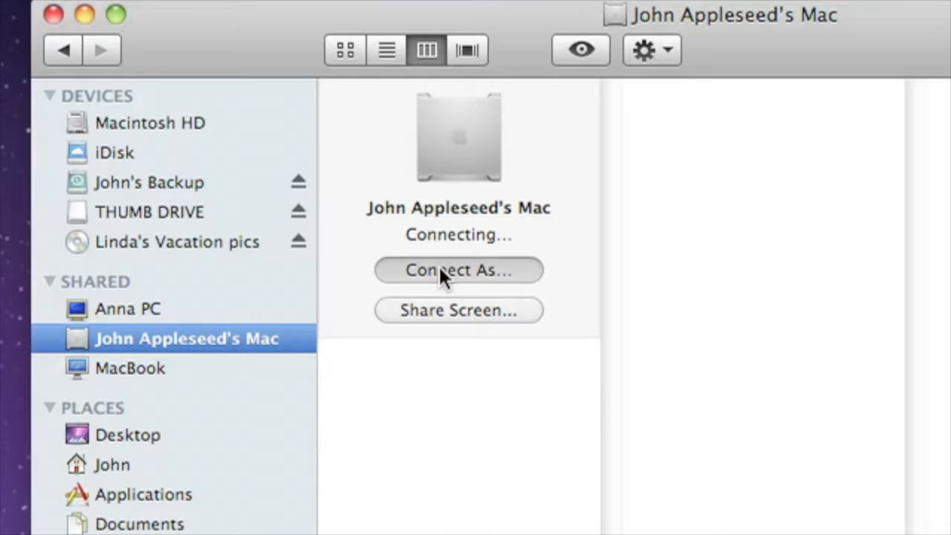
left_click(458, 270)
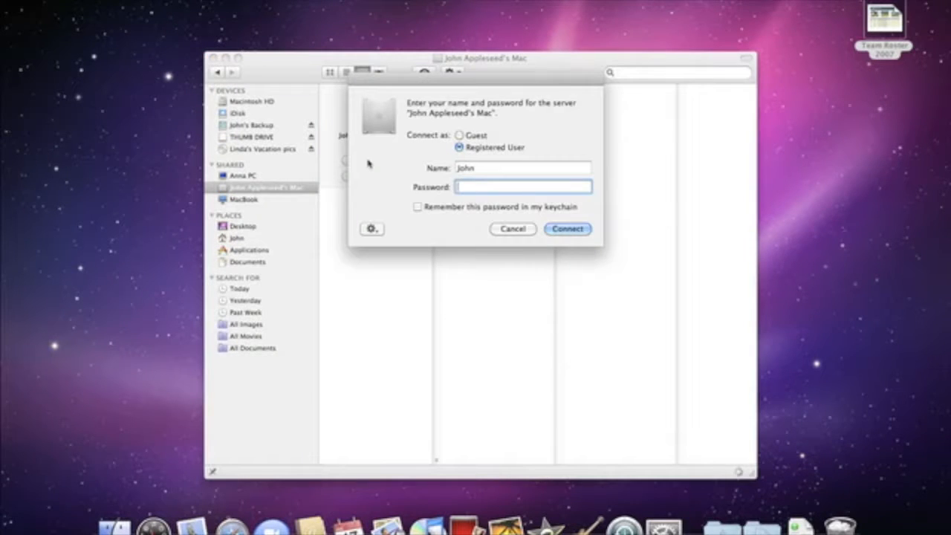
type("•••••")
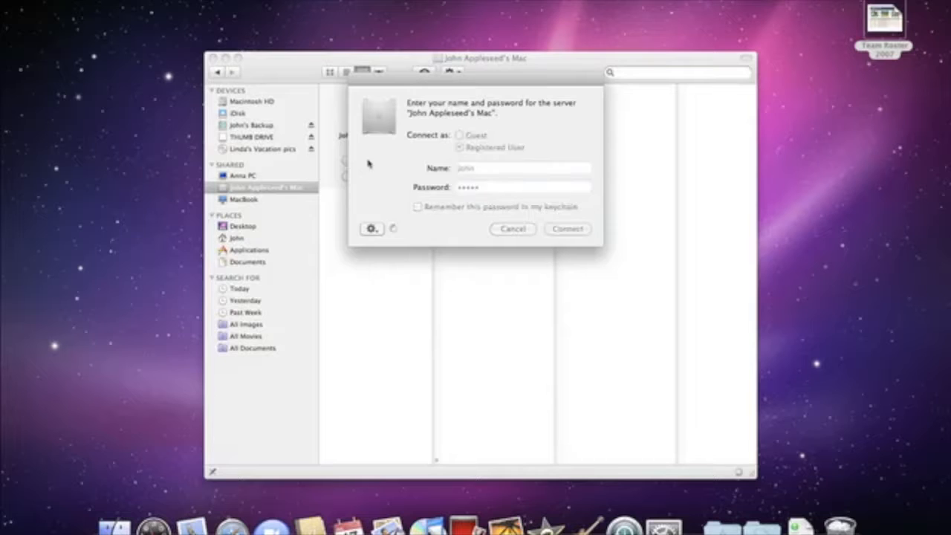
left_click(567, 229)
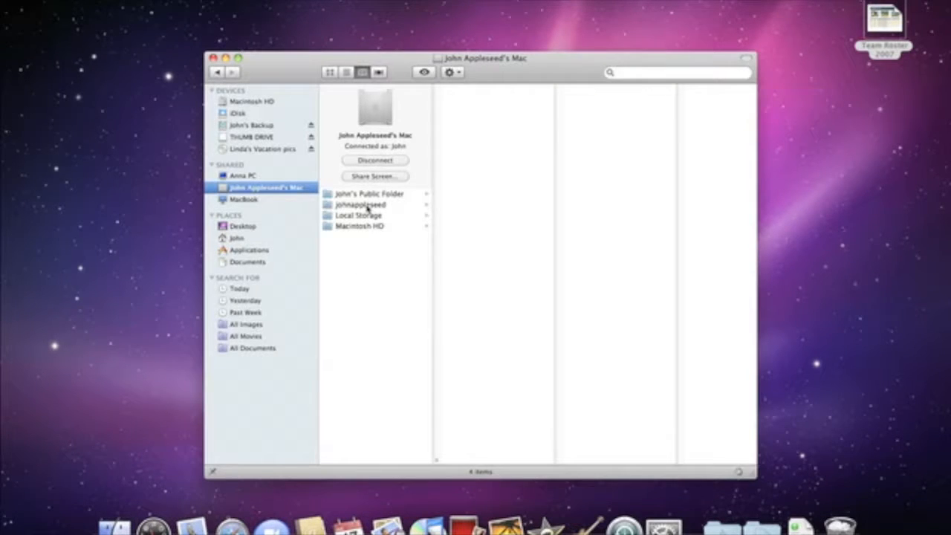
Step: Open the user's Documents folder on the shared Mac and open a file
left_click(360, 204)
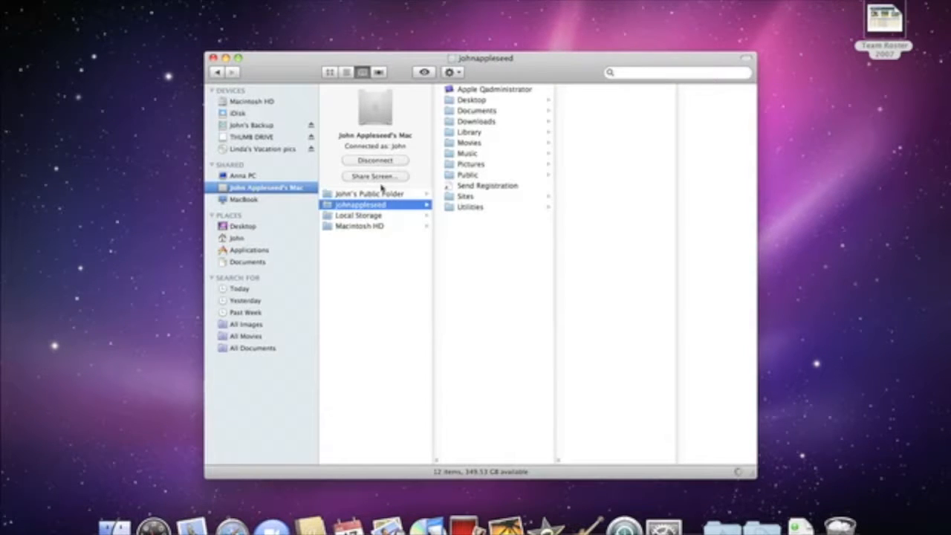
left_click(476, 110)
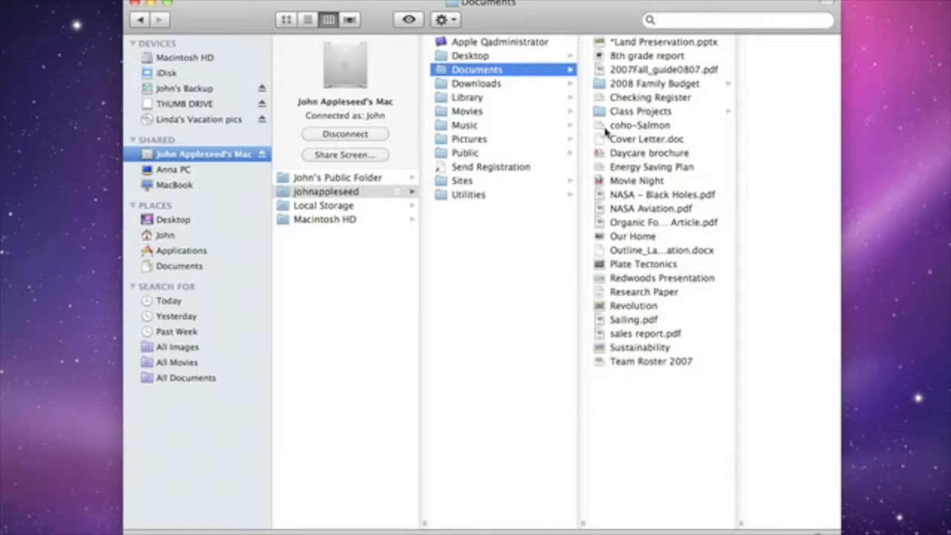
double_click(639, 125)
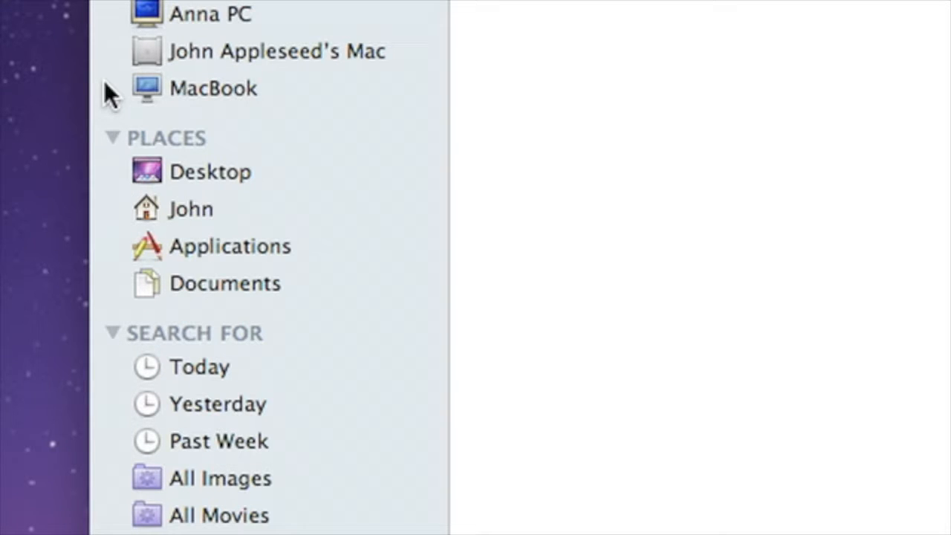
Step: View Desktop, Applications and Documents, add iWork '09 to Places, and close the window
left_click(211, 172)
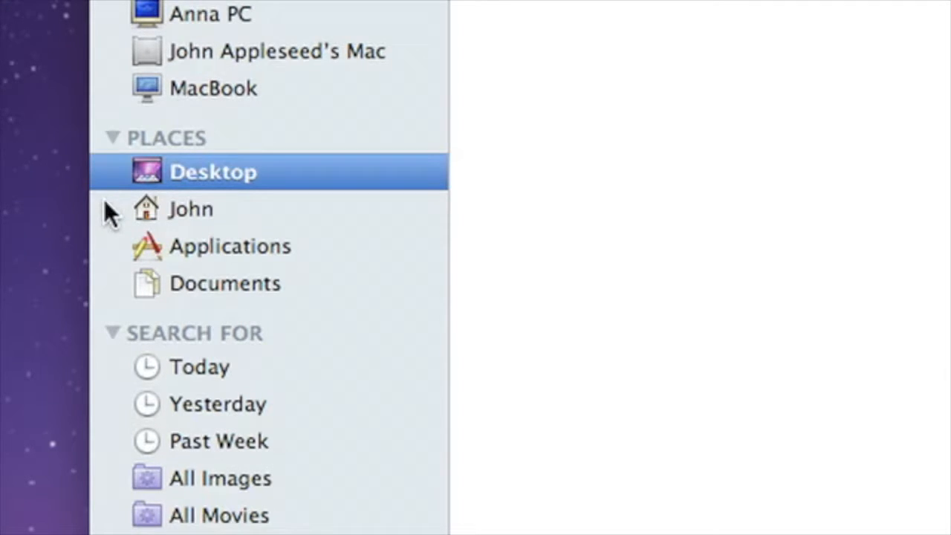
left_click(191, 208)
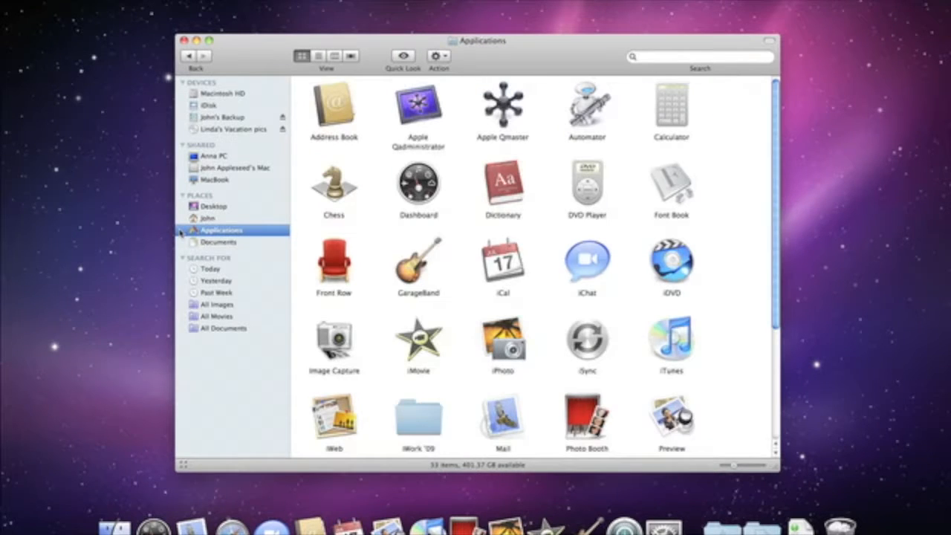
left_click(218, 241)
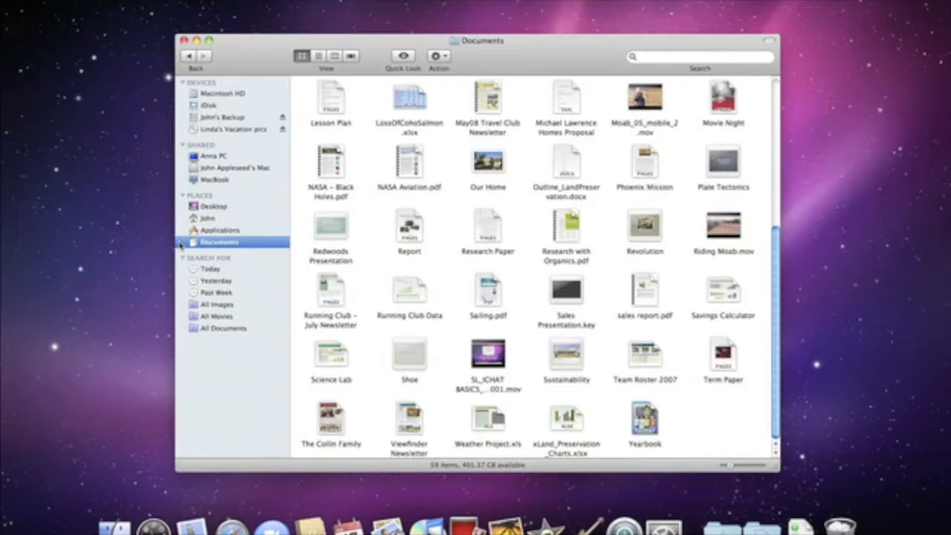
left_click(220, 229)
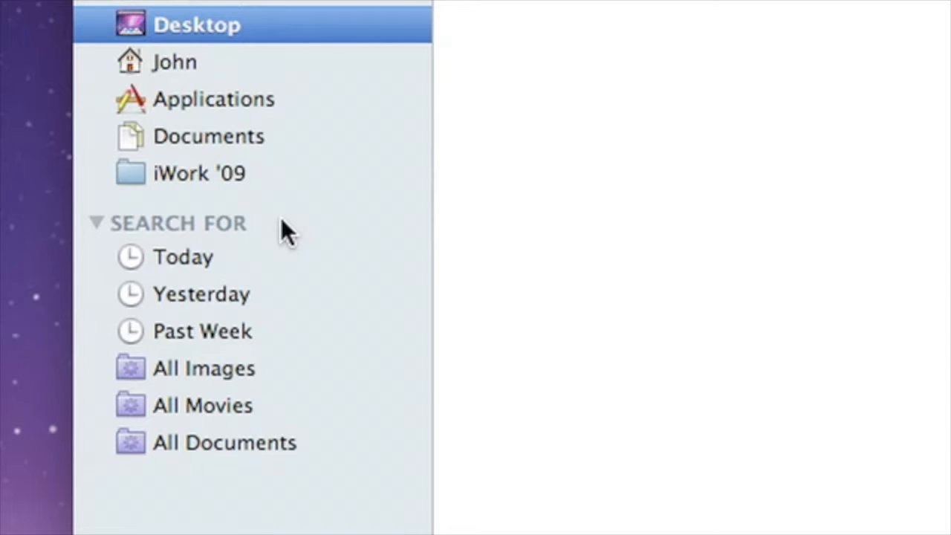
left_click(205, 294)
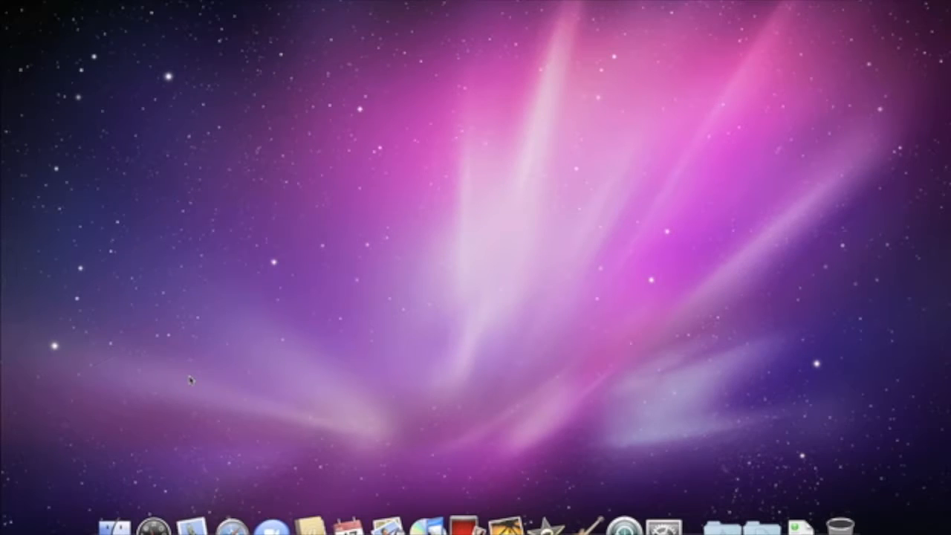
mouse_move(118, 505)
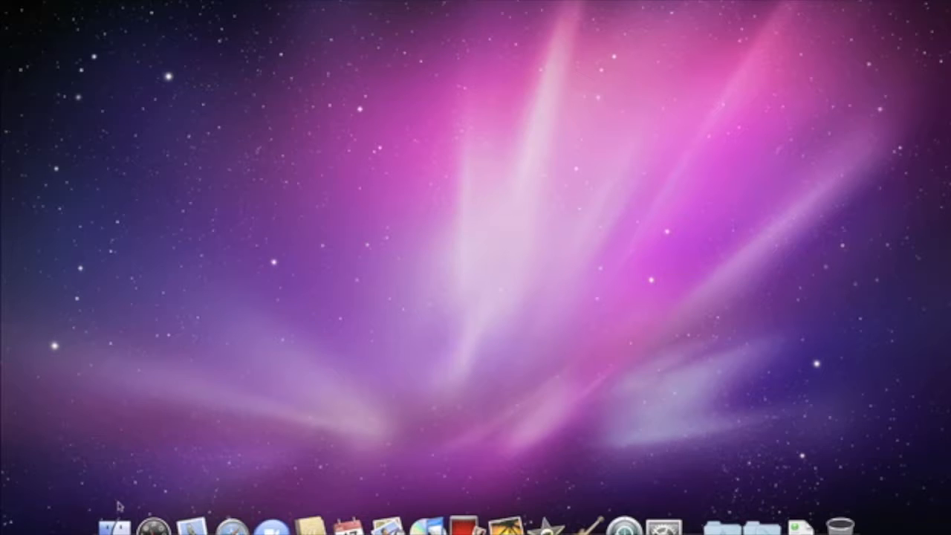
Step: Open a Finder window on the home folder from the Dock and search Help for 'Finder'
left_click(115, 528)
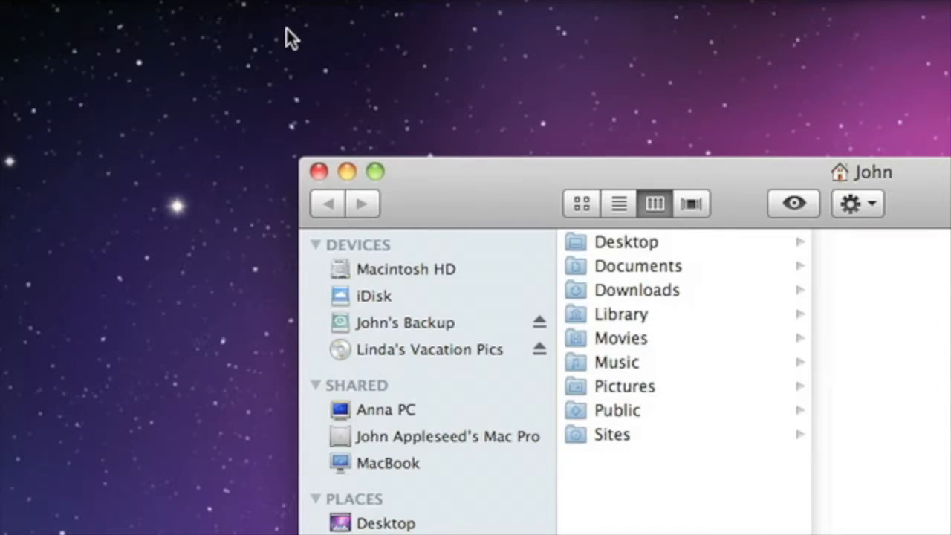
left_click(297, 4)
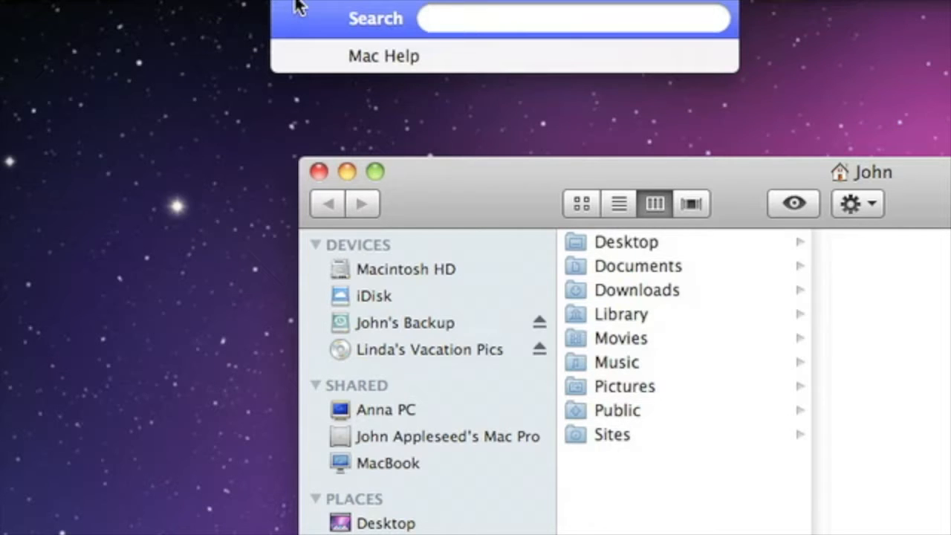
type("Finder")
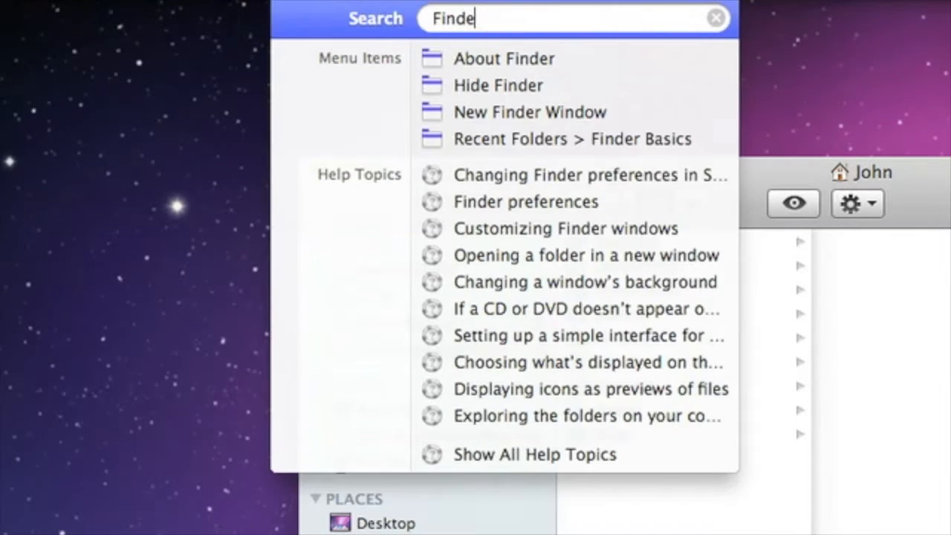
type("r")
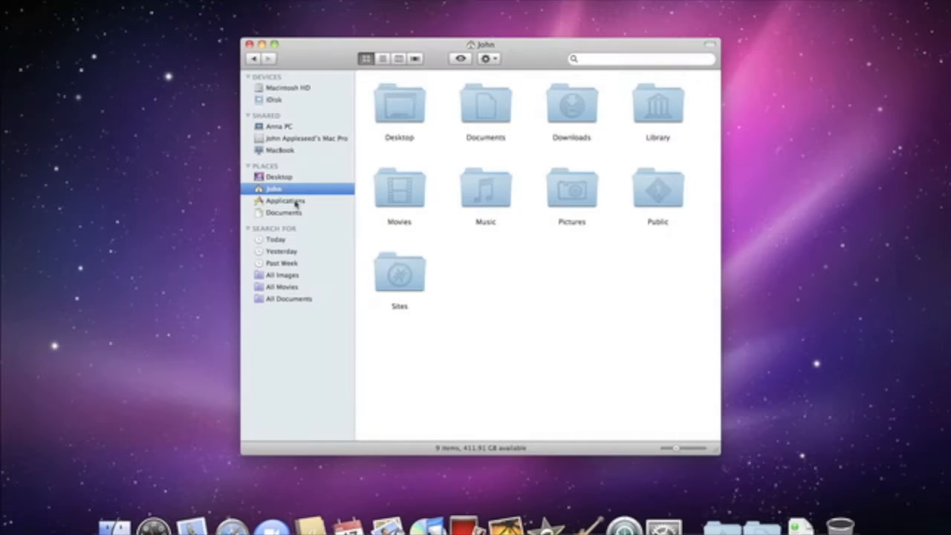
Step: Launch Boot Camp Assistant from Applications > Utilities
left_click(285, 200)
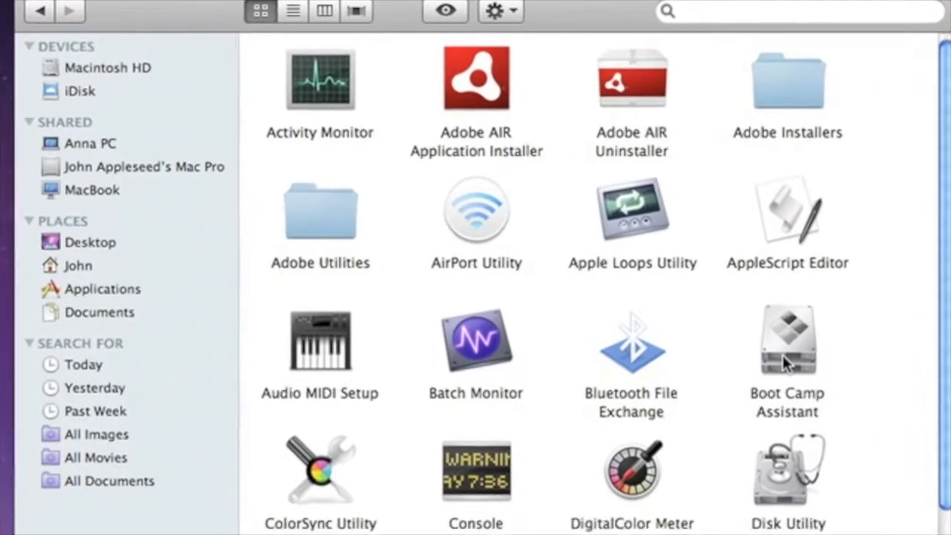
double_click(786, 340)
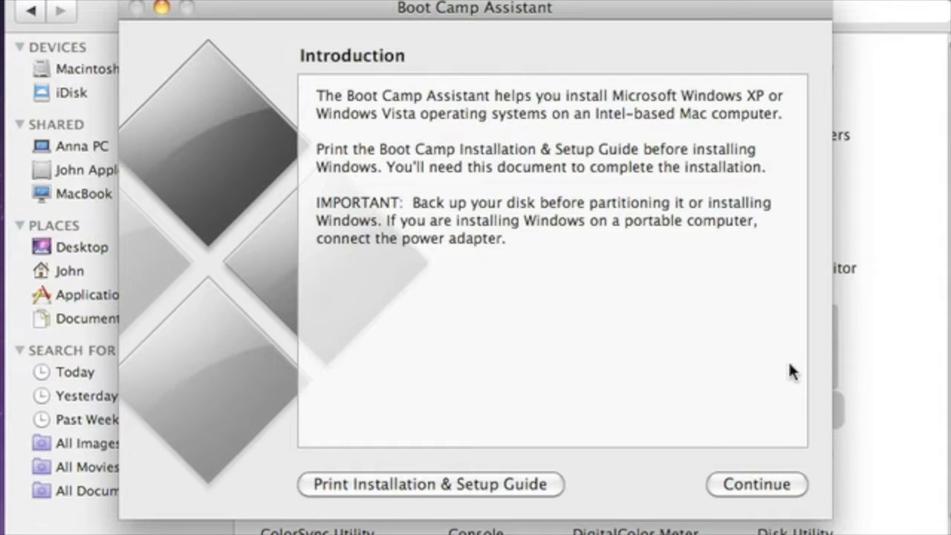
mouse_move(783, 488)
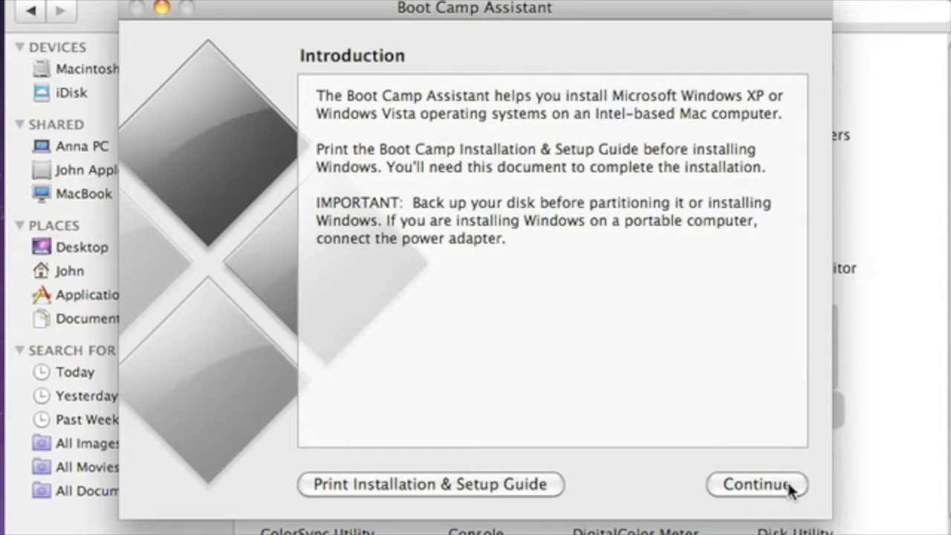
Step: Partition 58 GB for Windows in Boot Camp Assistant and start the Windows installation
left_click(754, 484)
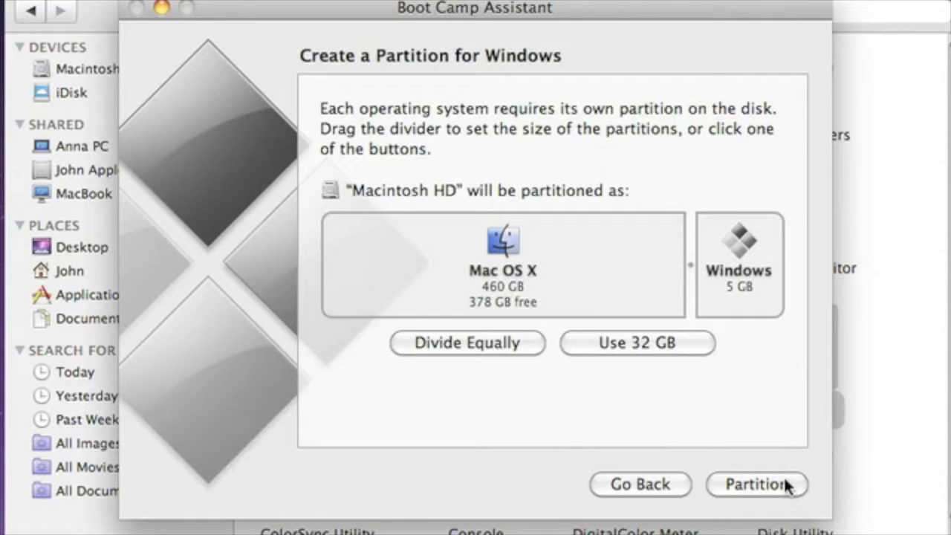
mouse_move(698, 261)
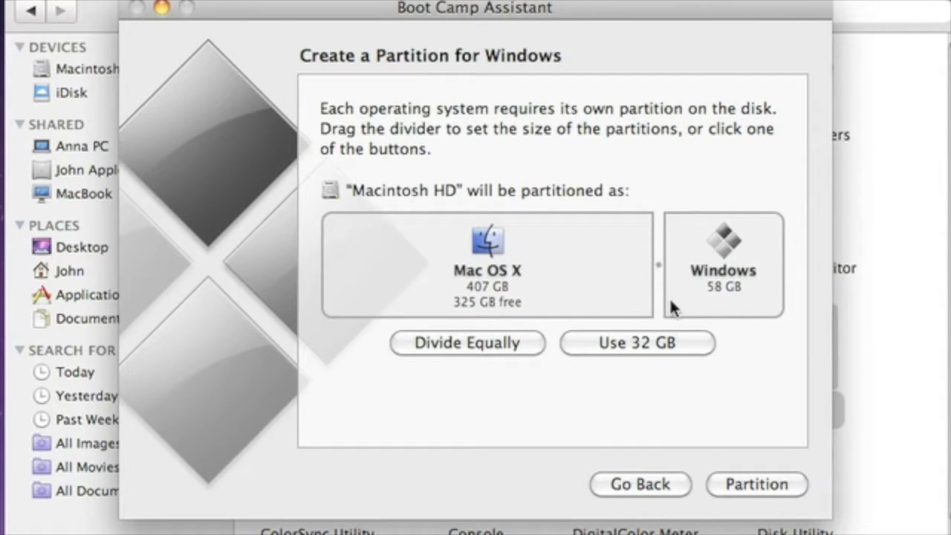
left_click(756, 484)
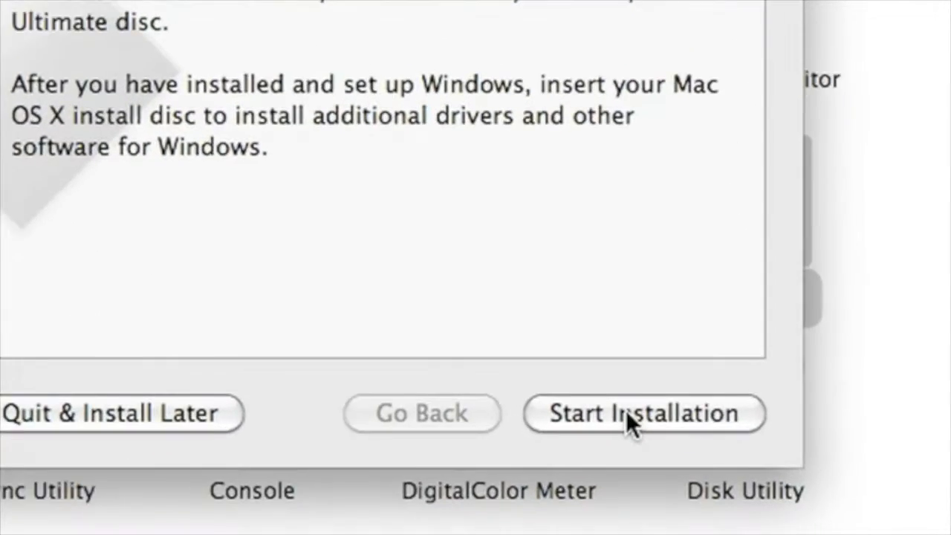
left_click(643, 413)
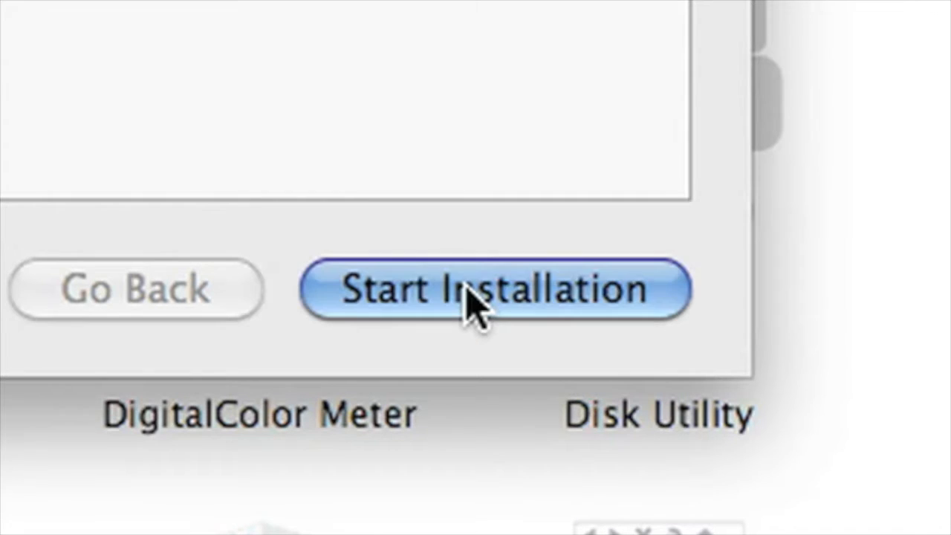
left_click(494, 290)
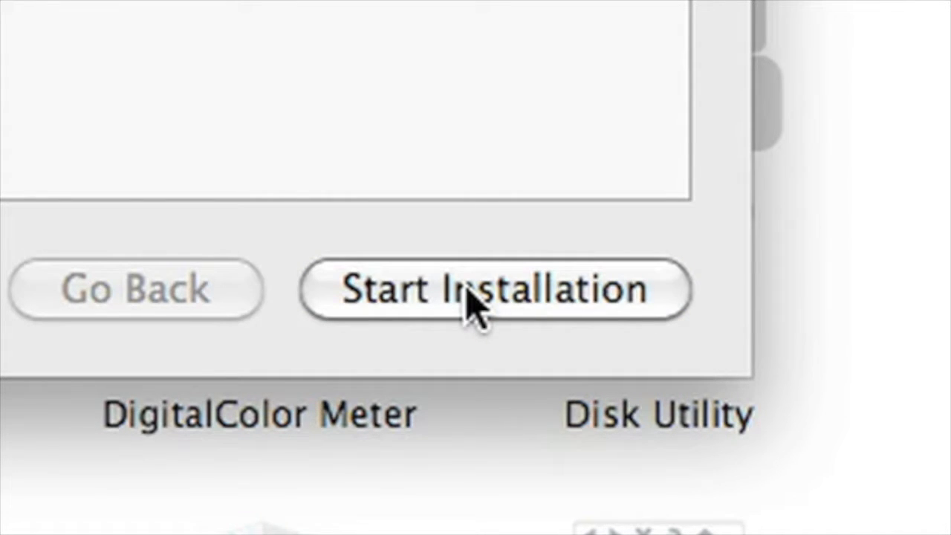
left_click(494, 289)
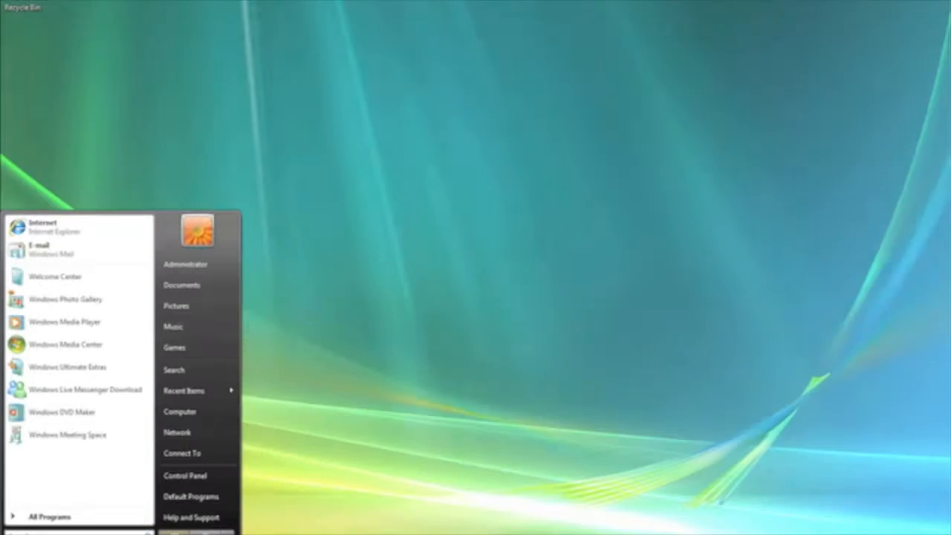
Step: Open the Windows Vista Start menu
left_click(208, 531)
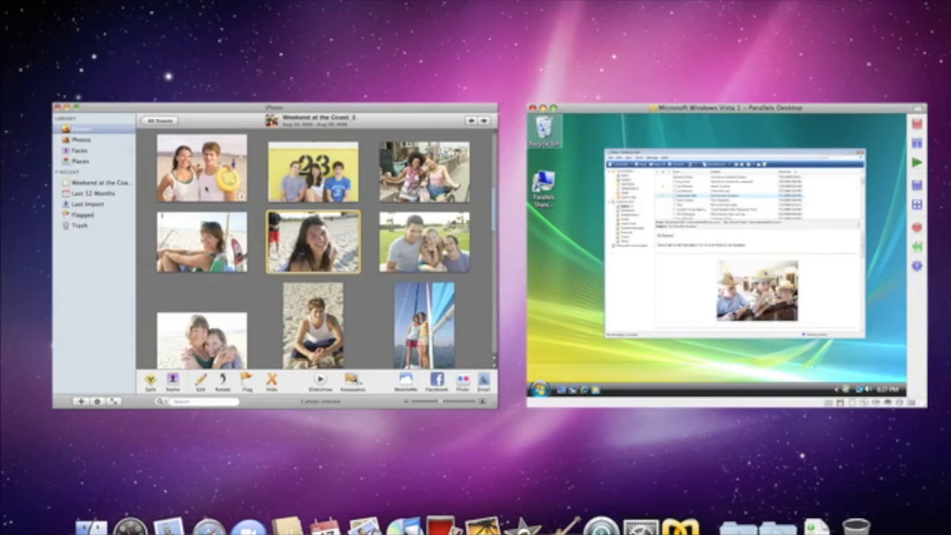
Step: Run Vista in Parallels Desktop and put the person-with-dog photo into the iPhoto card
double_click(313, 242)
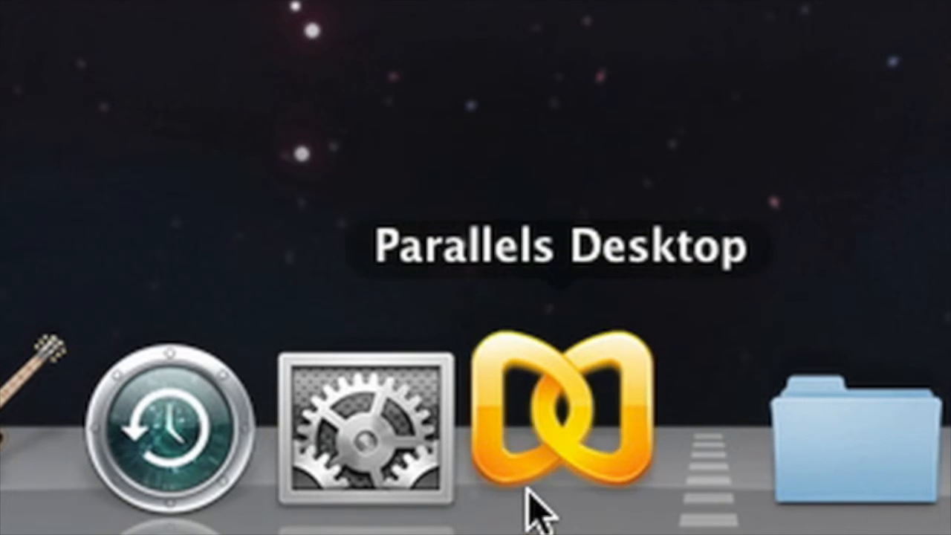
left_click(564, 416)
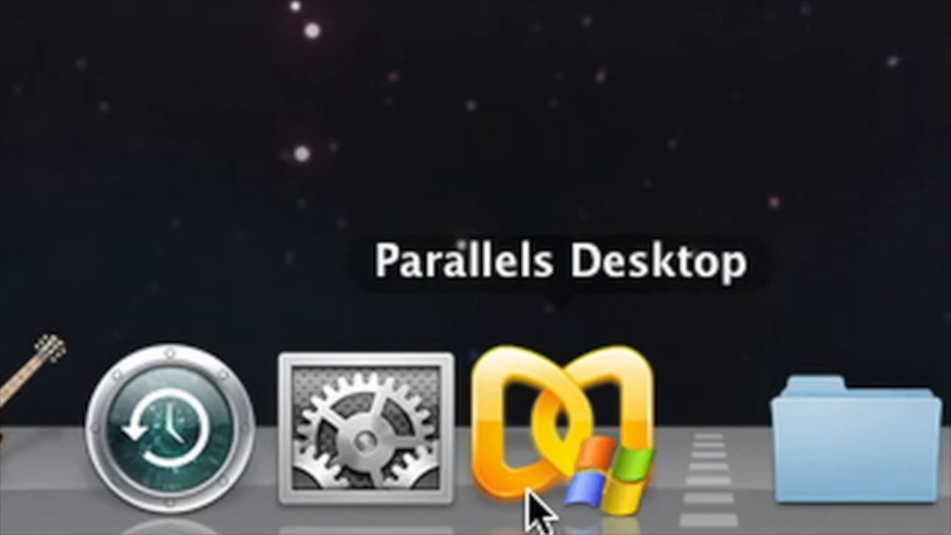
left_click(568, 431)
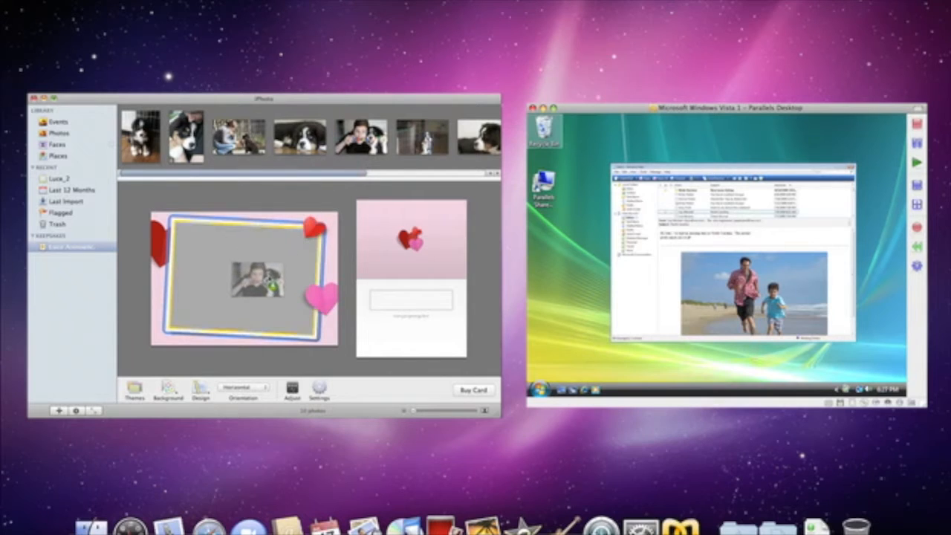
left_click(360, 135)
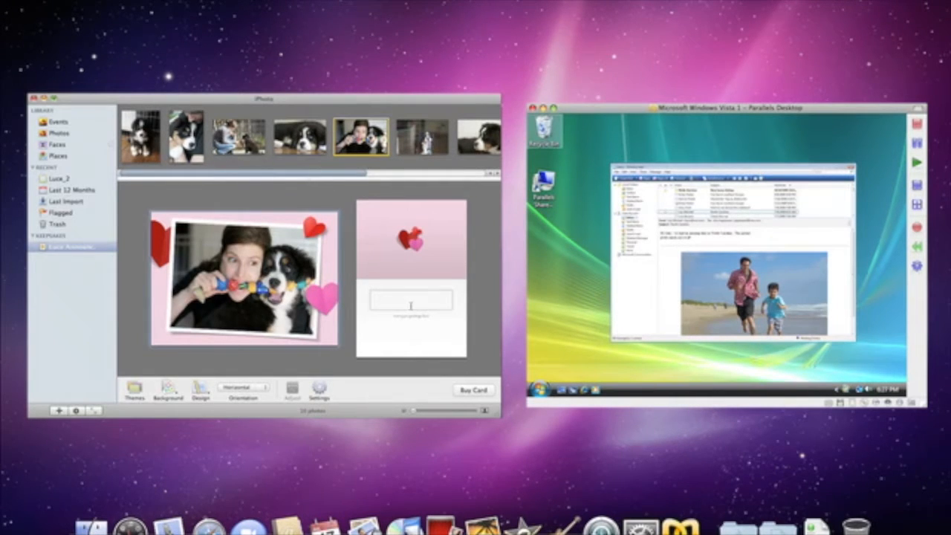
left_click(411, 301)
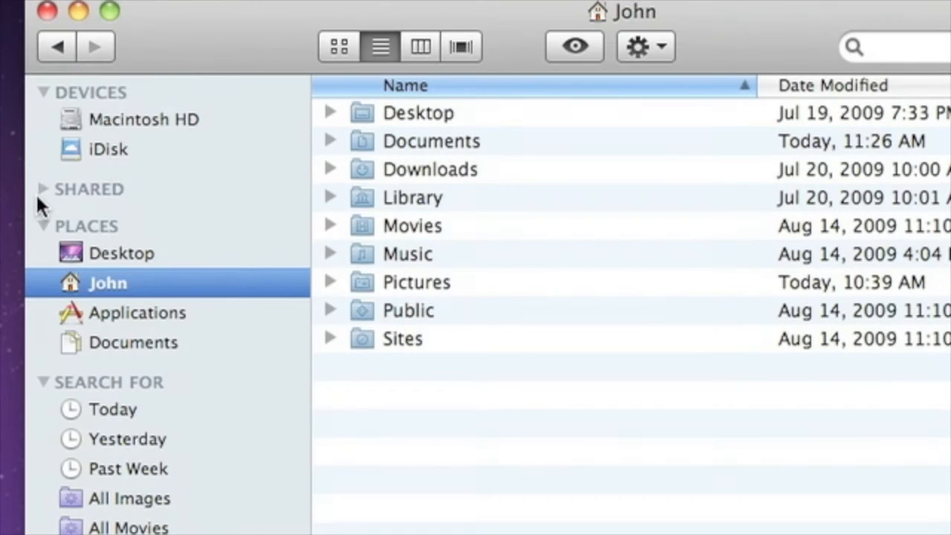
Step: Expand Shared and connect as guest to Anna PC's Shared Docs folder
left_click(42, 189)
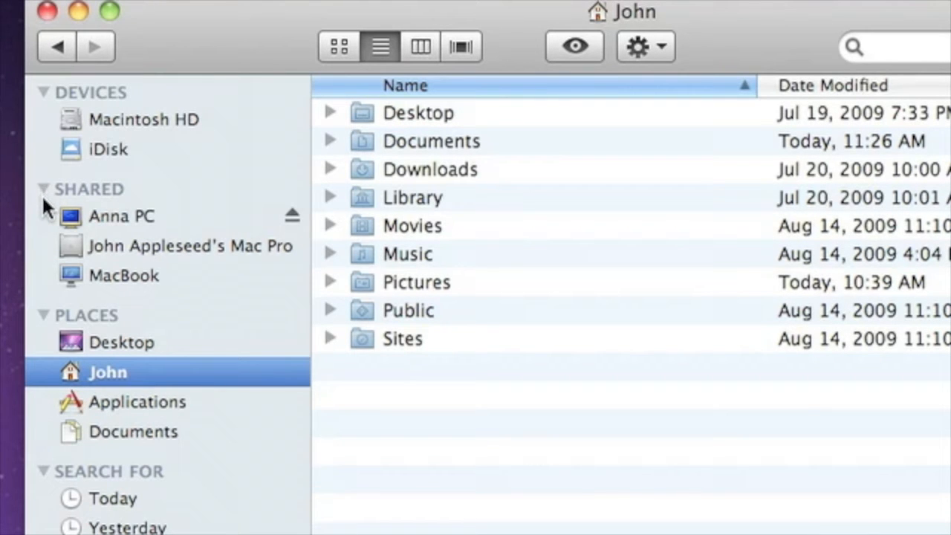
left_click(121, 216)
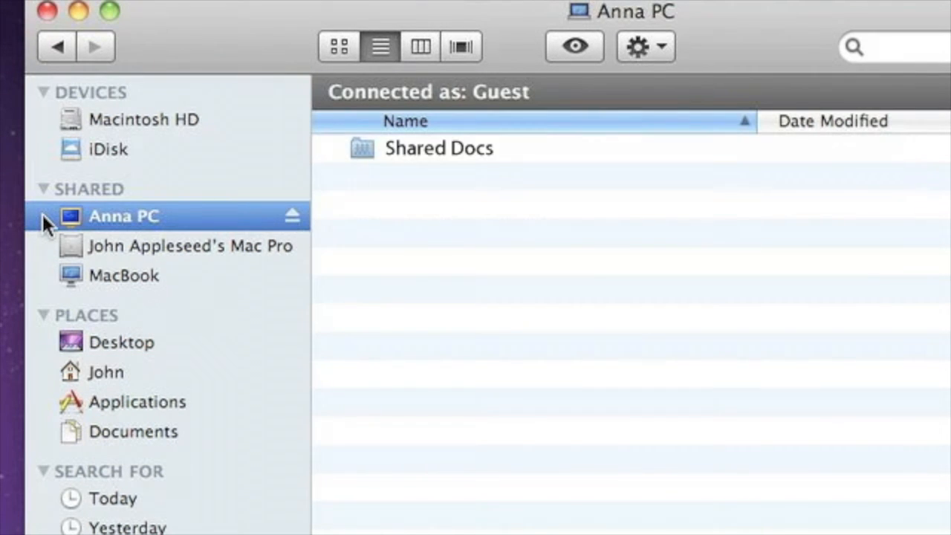